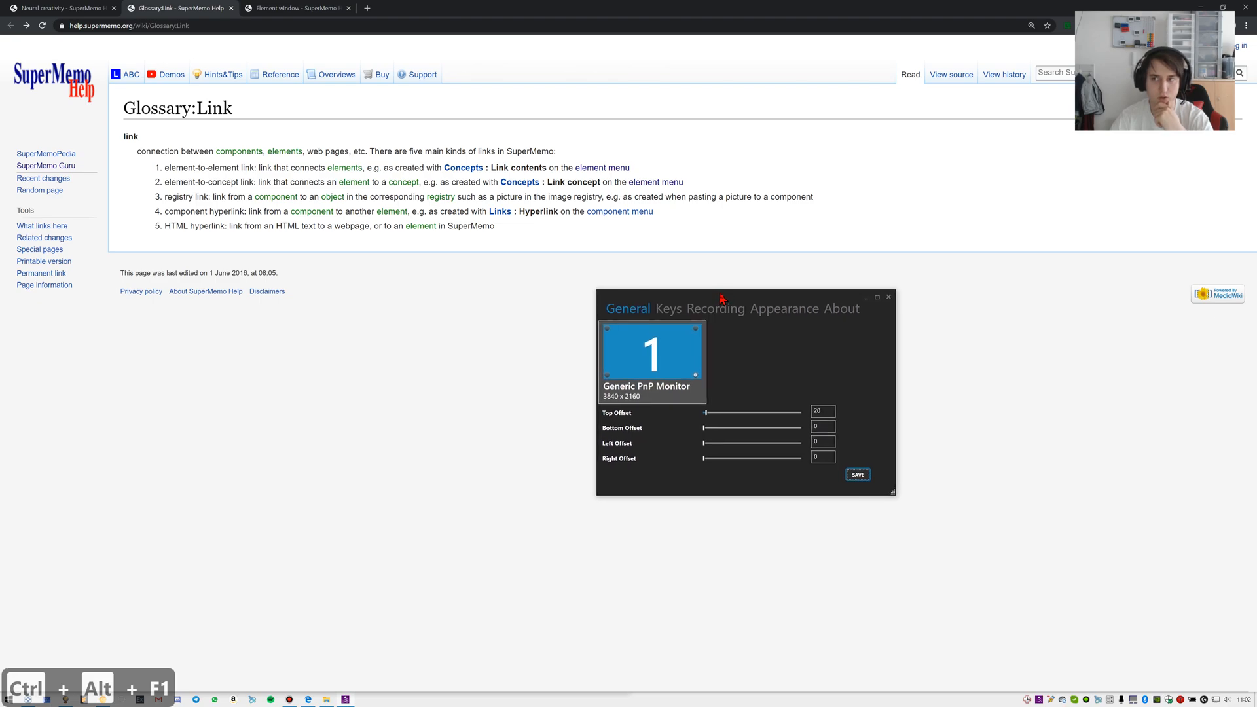
Switch to SuperMemo and bring up the What is a Trojan Horse? item from the knowledge tree
{"action": "left_click_drag", "start_coordinate": [722, 297], "coordinate": [801, 358]}
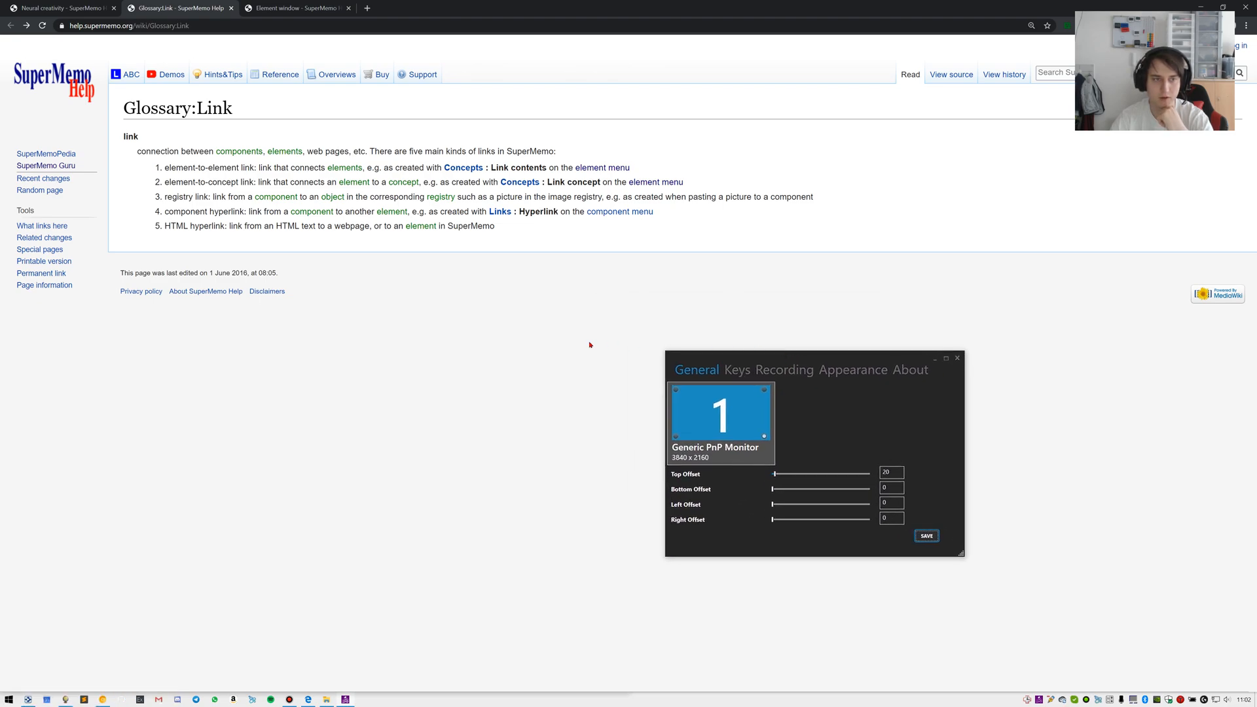
{"action": "left_click", "coordinate": [957, 357]}
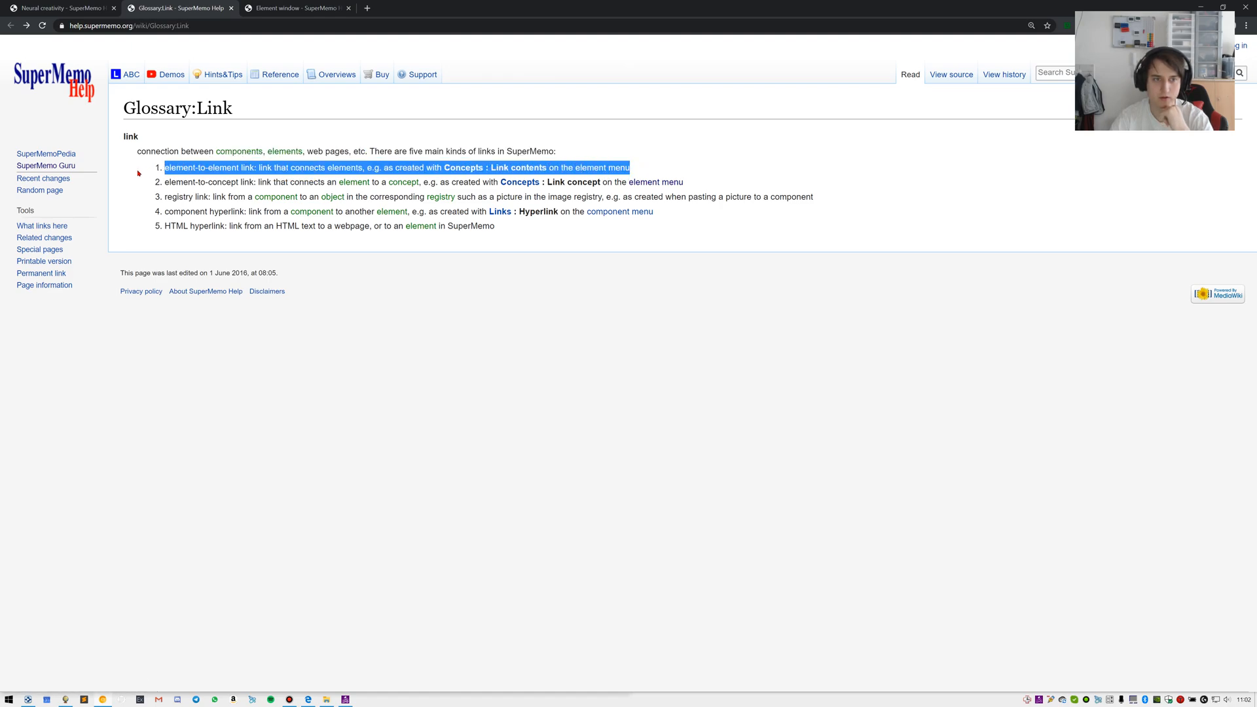
{"action": "mouse_move", "coordinate": [385, 385]}
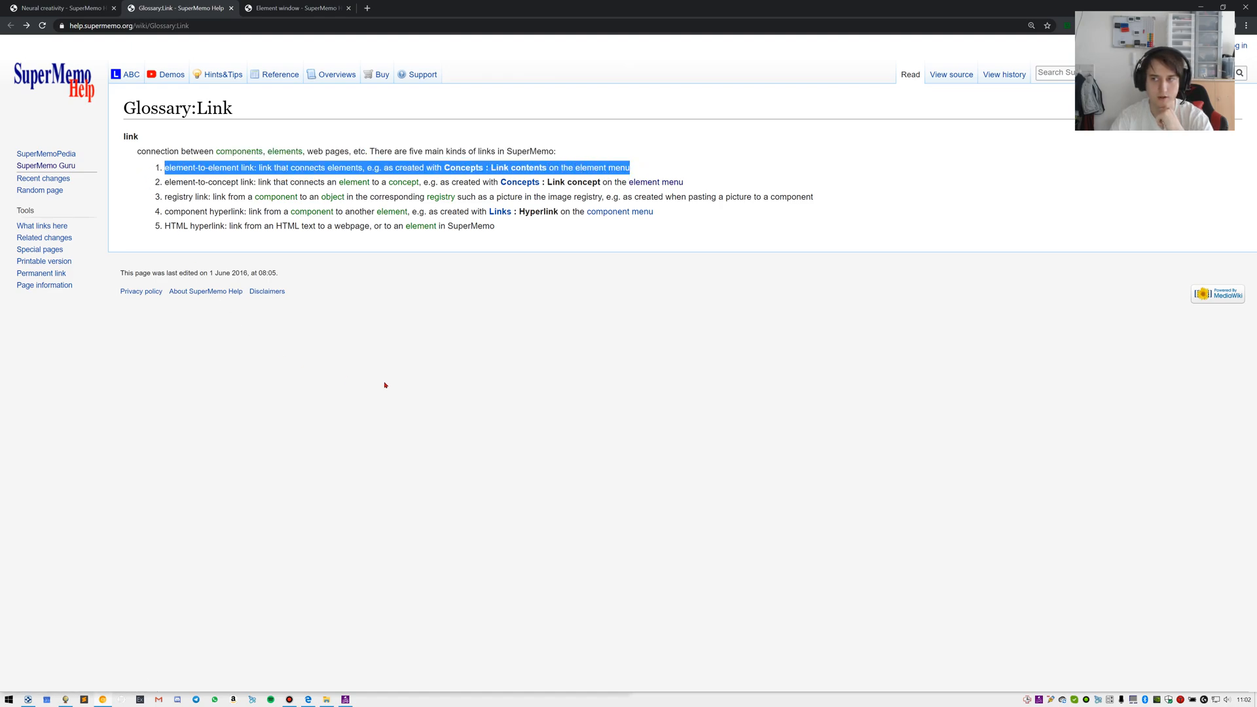
{"action": "left_click", "coordinate": [590, 457]}
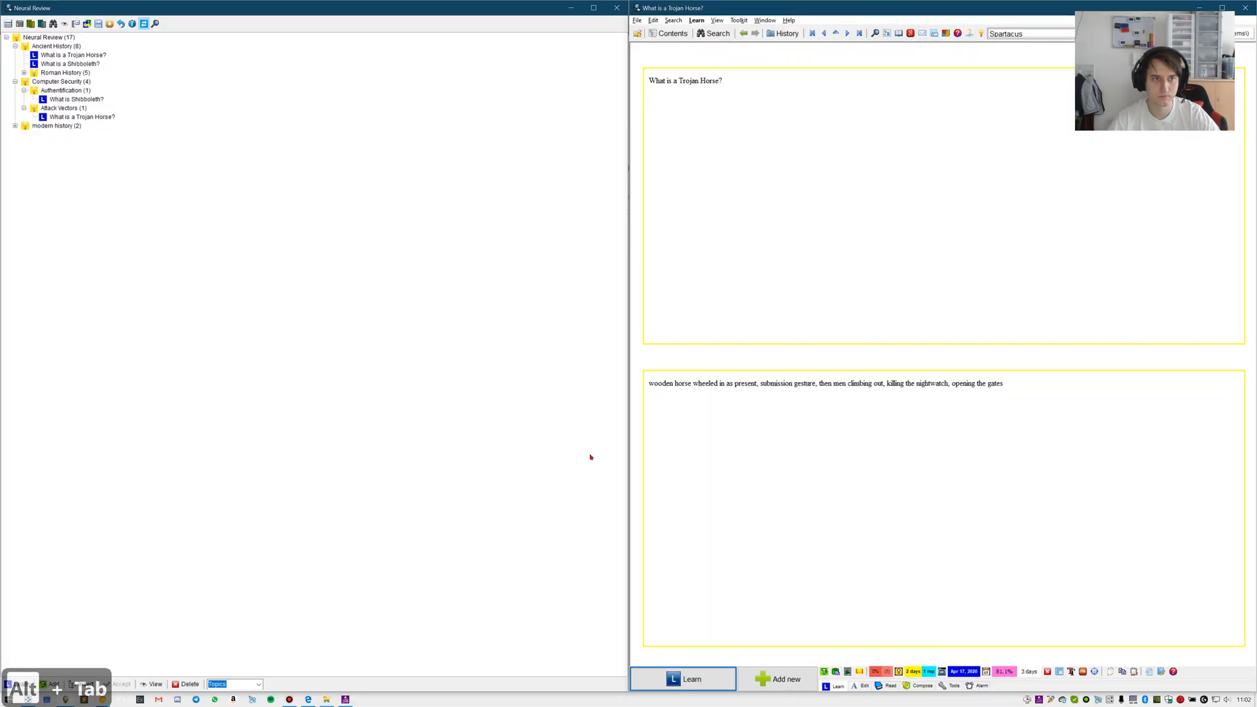
{"action": "mouse_move", "coordinate": [519, 326]}
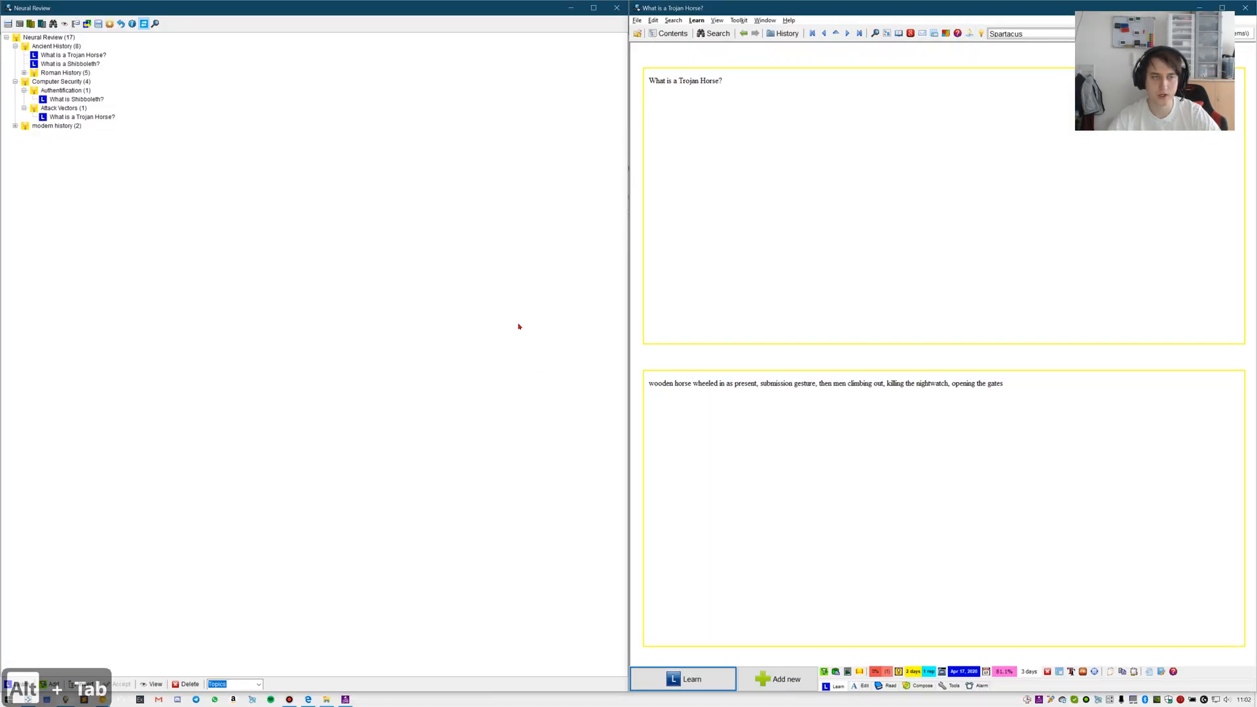
{"action": "left_click", "coordinate": [72, 55]}
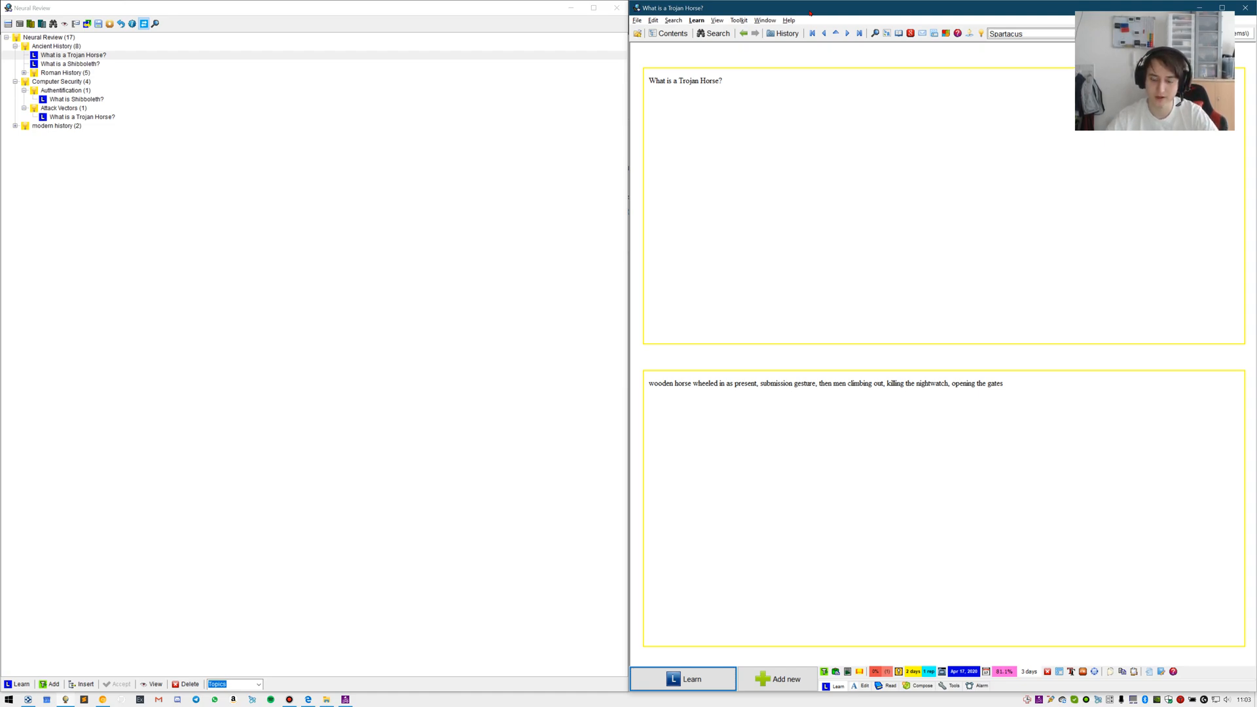
Browse the element options and Concepts submenu for the Trojan Horse item, then dismiss them
{"action": "key", "text": "shift+f10"}
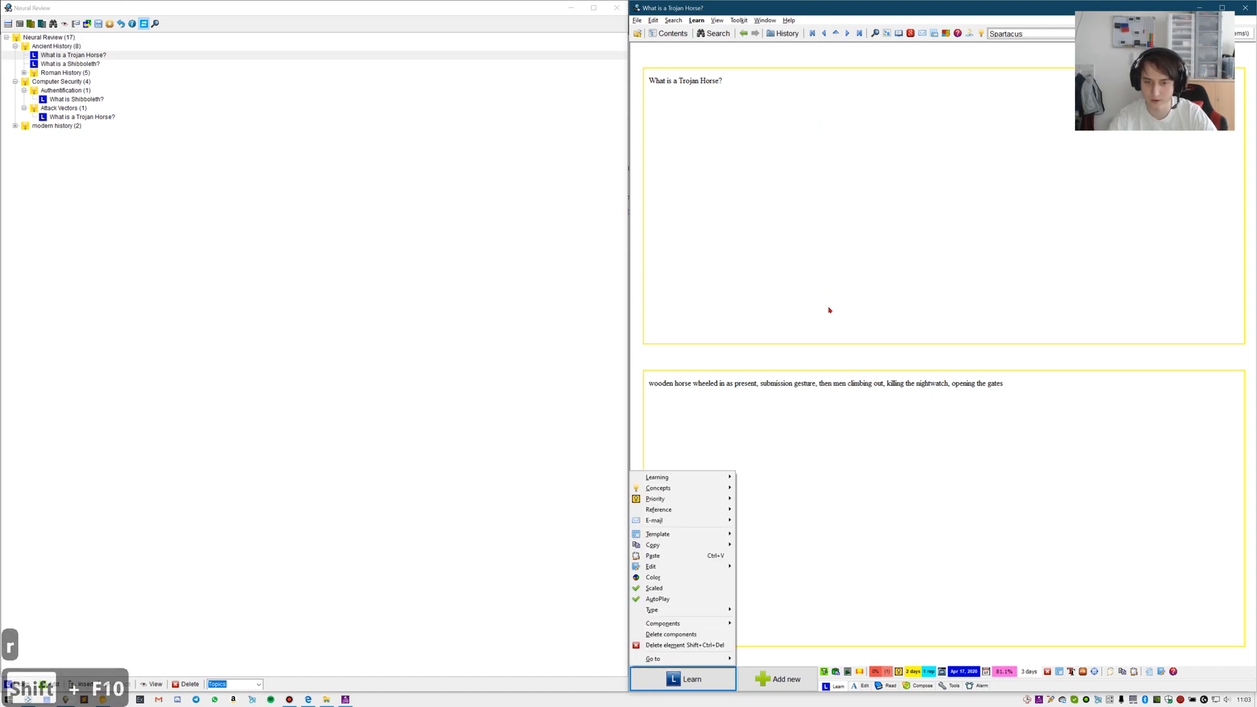
{"action": "mouse_move", "coordinate": [654, 499]}
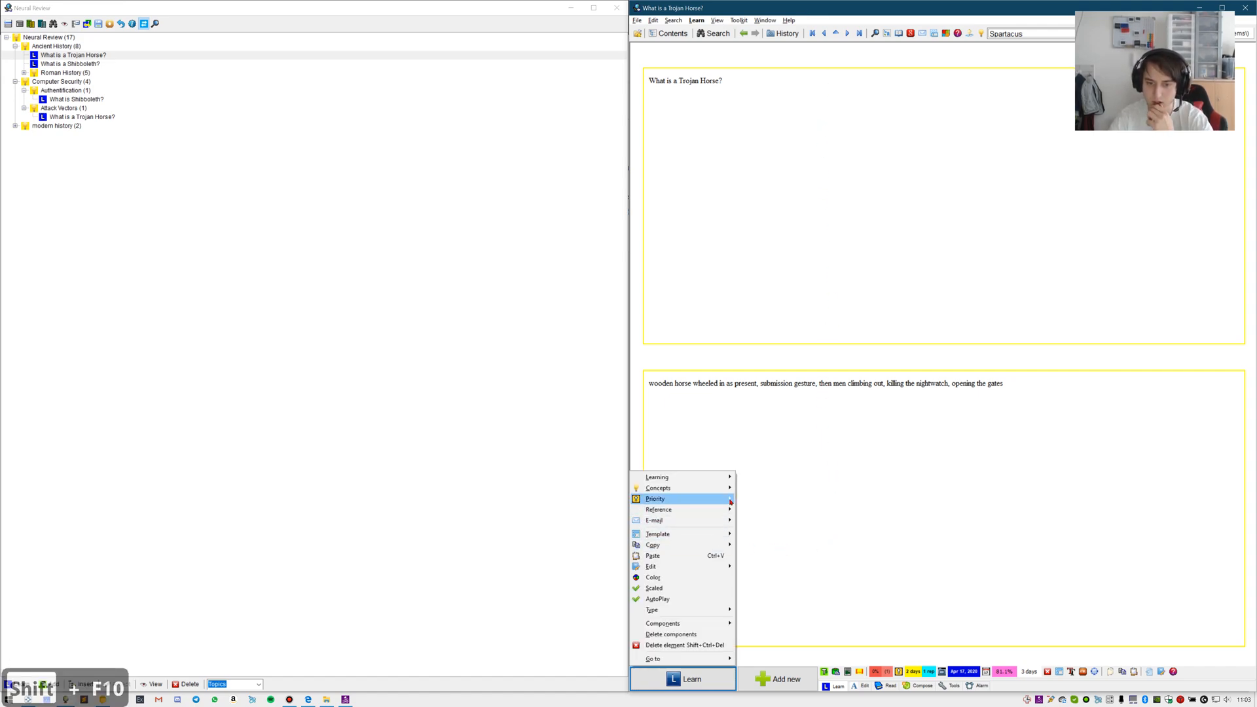
{"action": "mouse_move", "coordinate": [657, 487]}
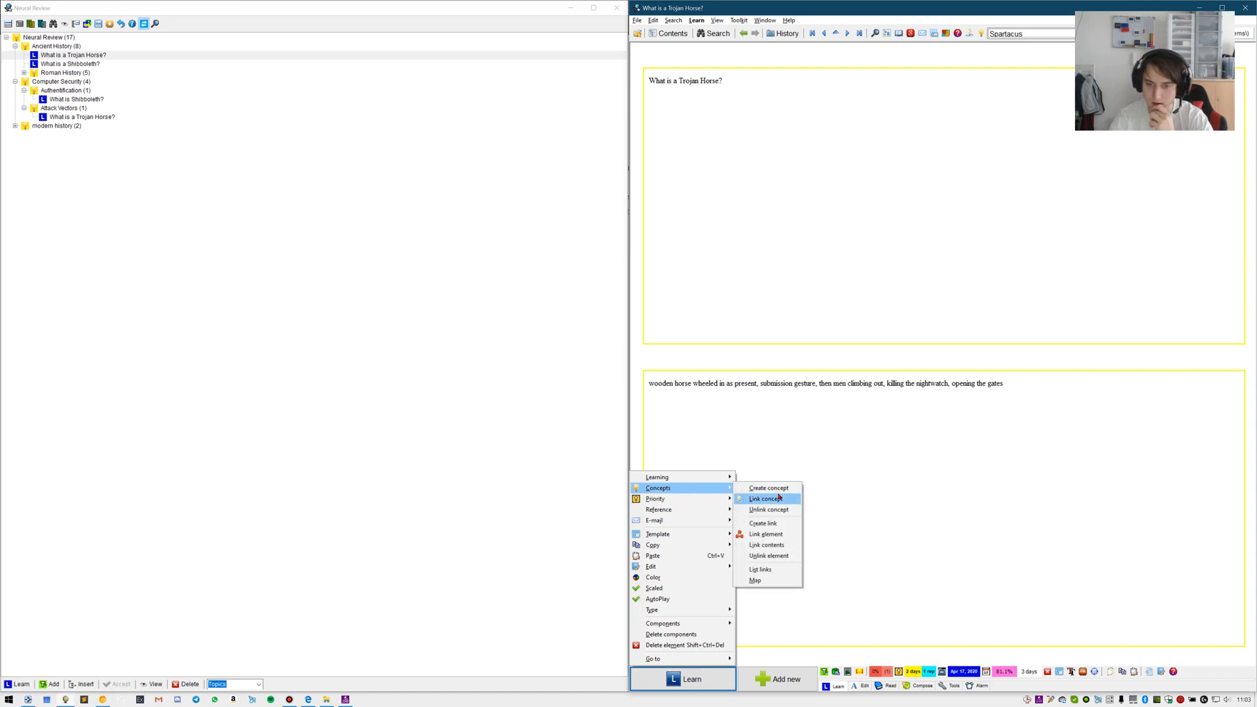
{"action": "mouse_move", "coordinate": [766, 534]}
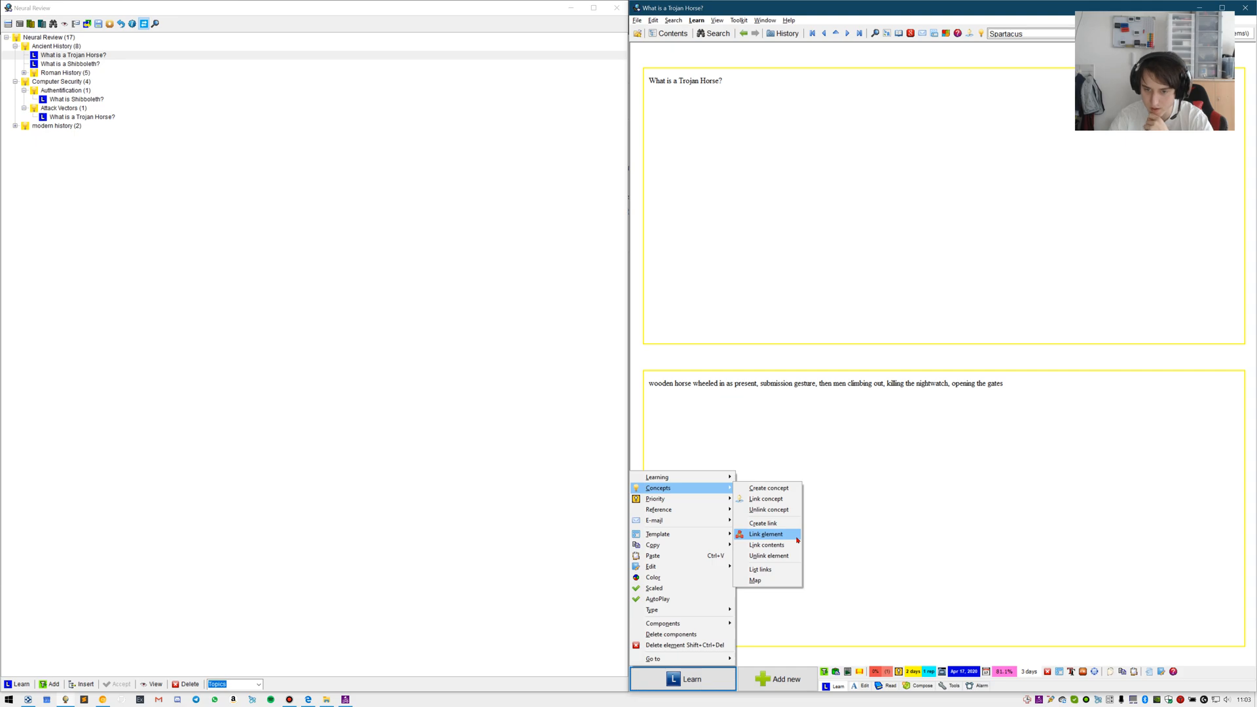
{"action": "mouse_move", "coordinate": [762, 522]}
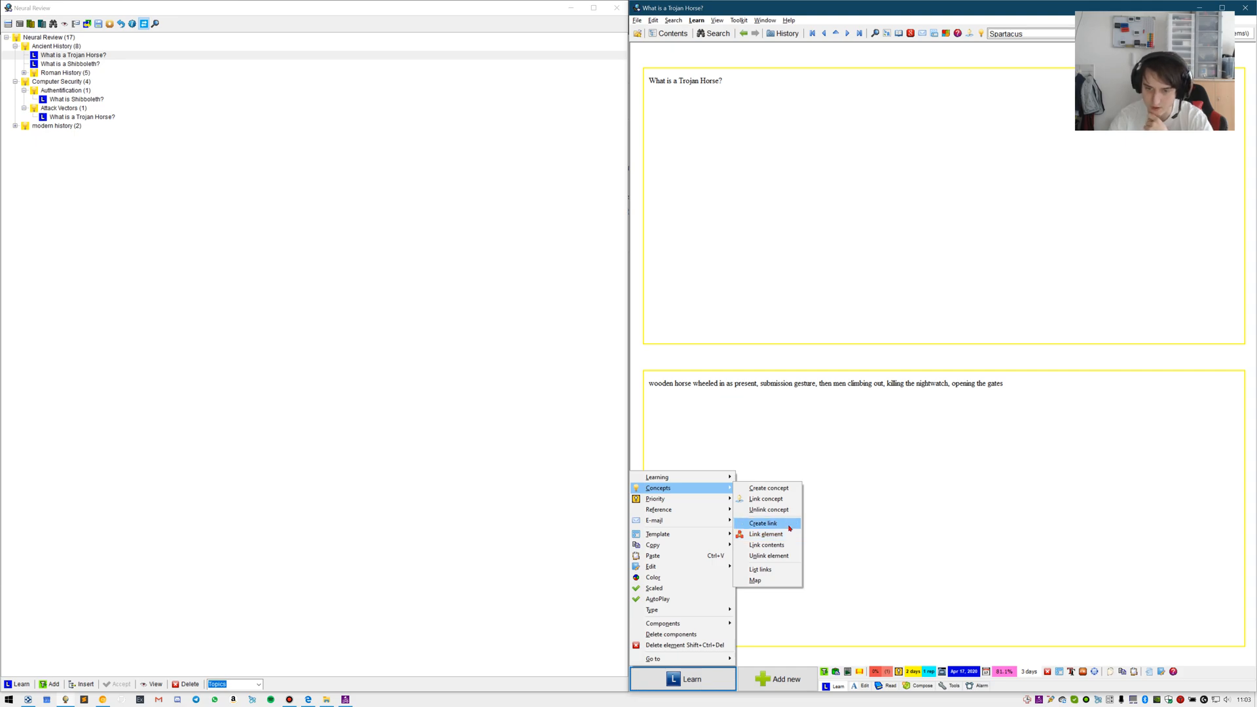
{"action": "mouse_move", "coordinate": [923, 358]}
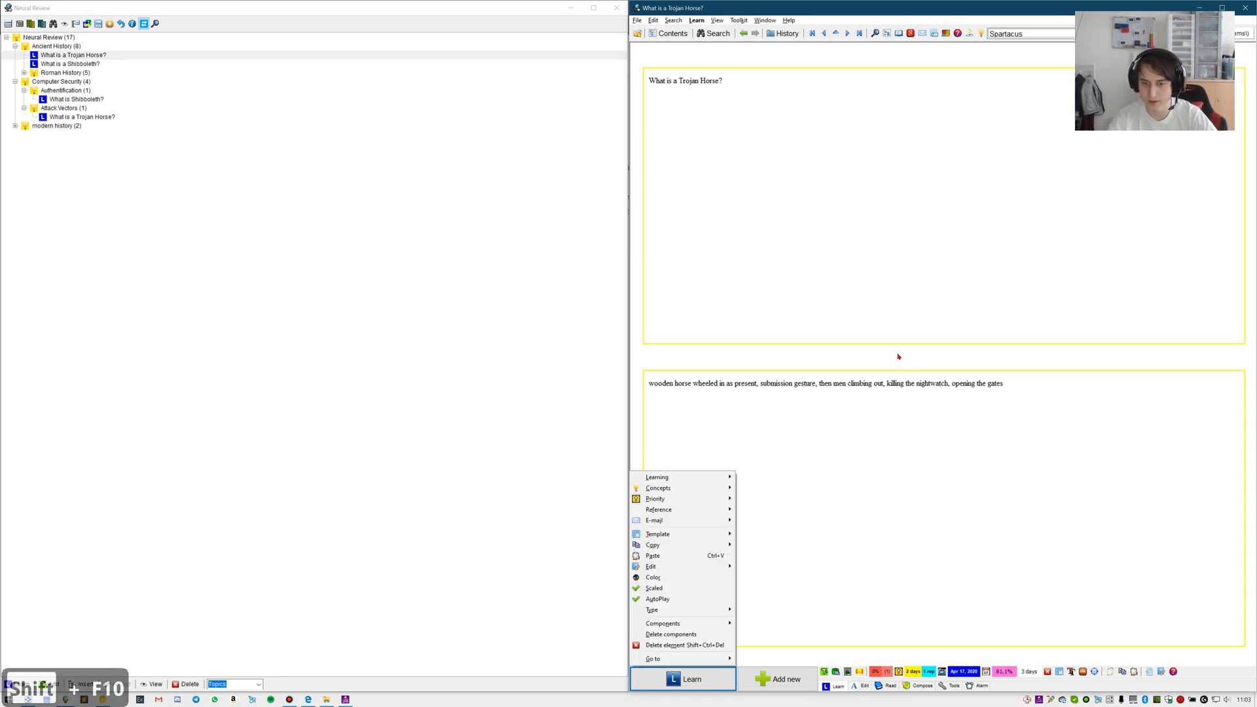
{"action": "key", "text": "Escape"}
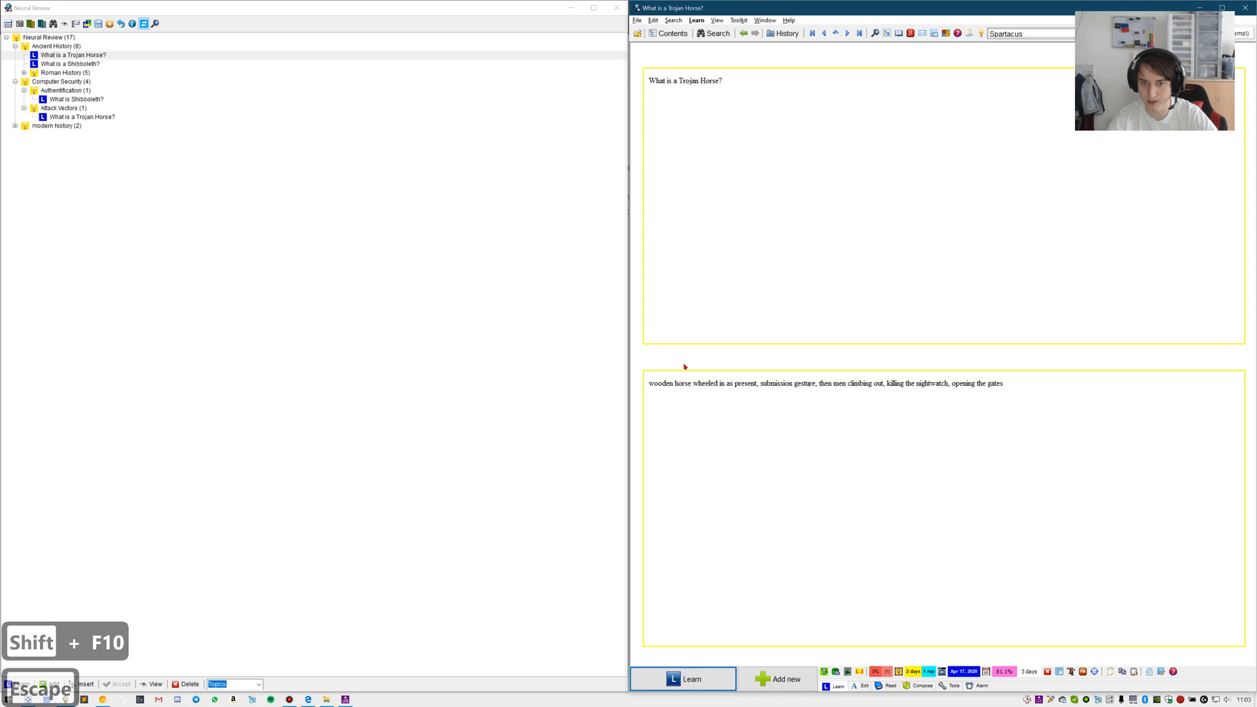
{"action": "right_click", "coordinate": [685, 367]}
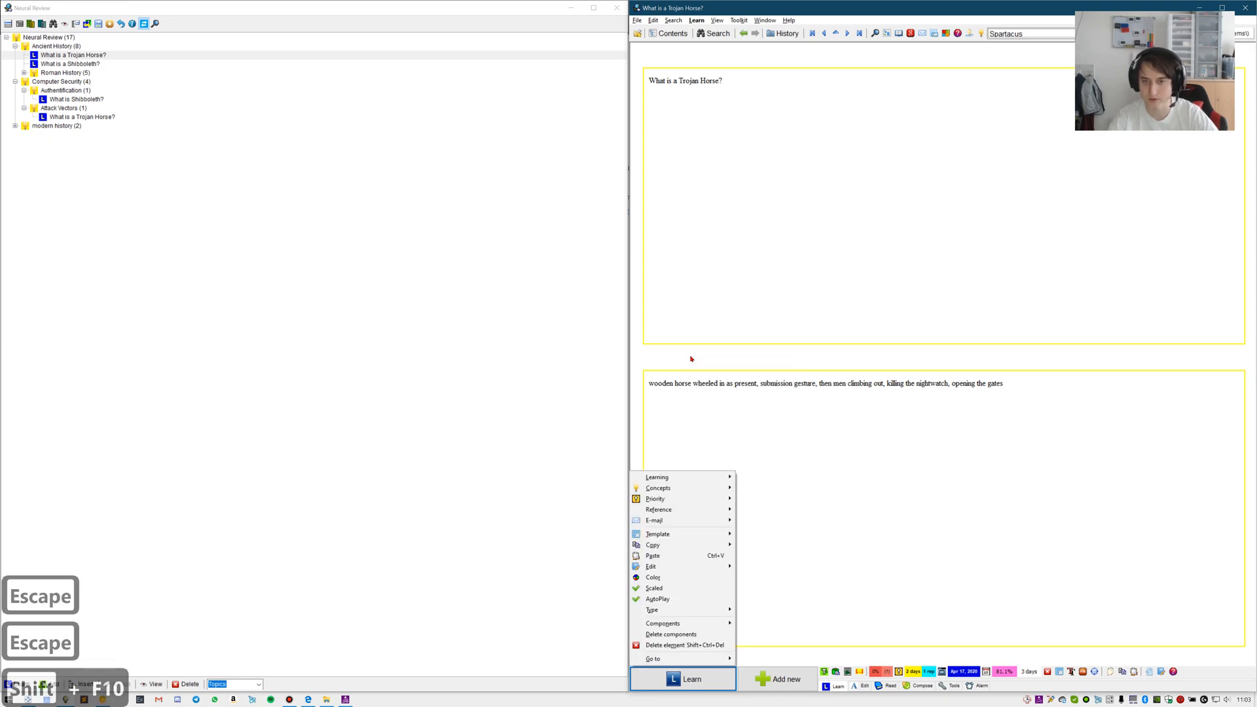
{"action": "key", "text": "Escape"}
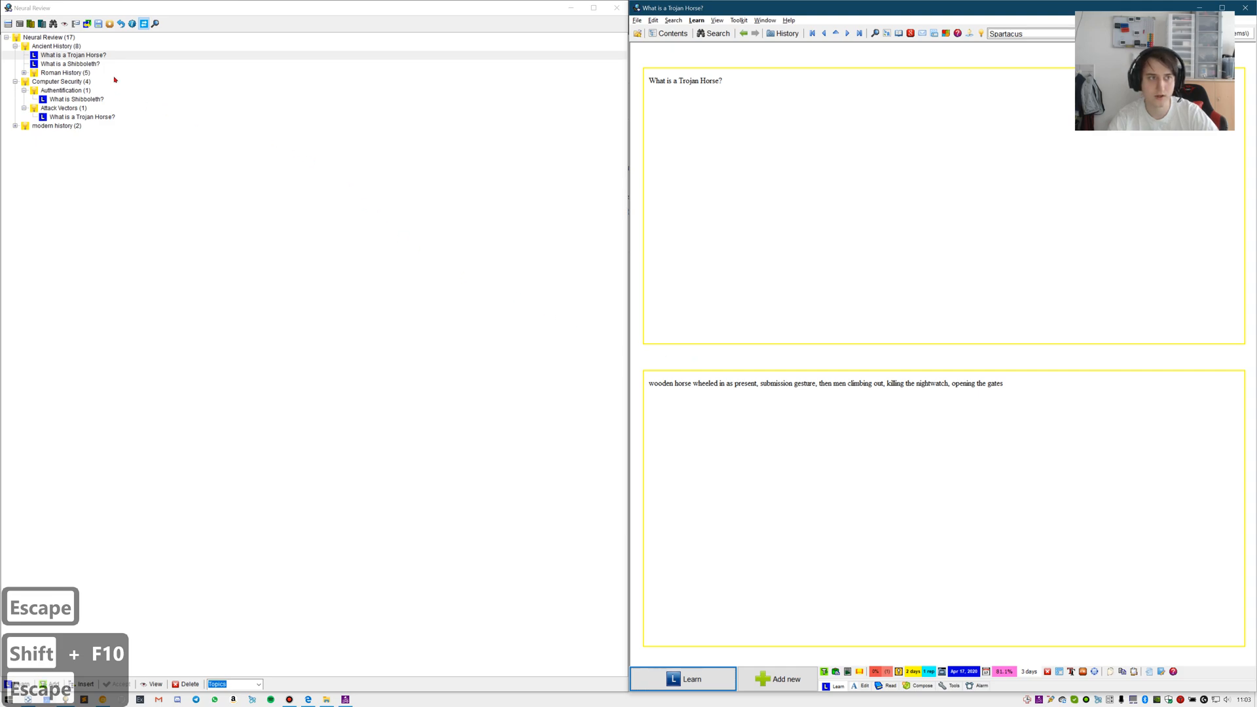
{"action": "mouse_move", "coordinate": [90, 66]}
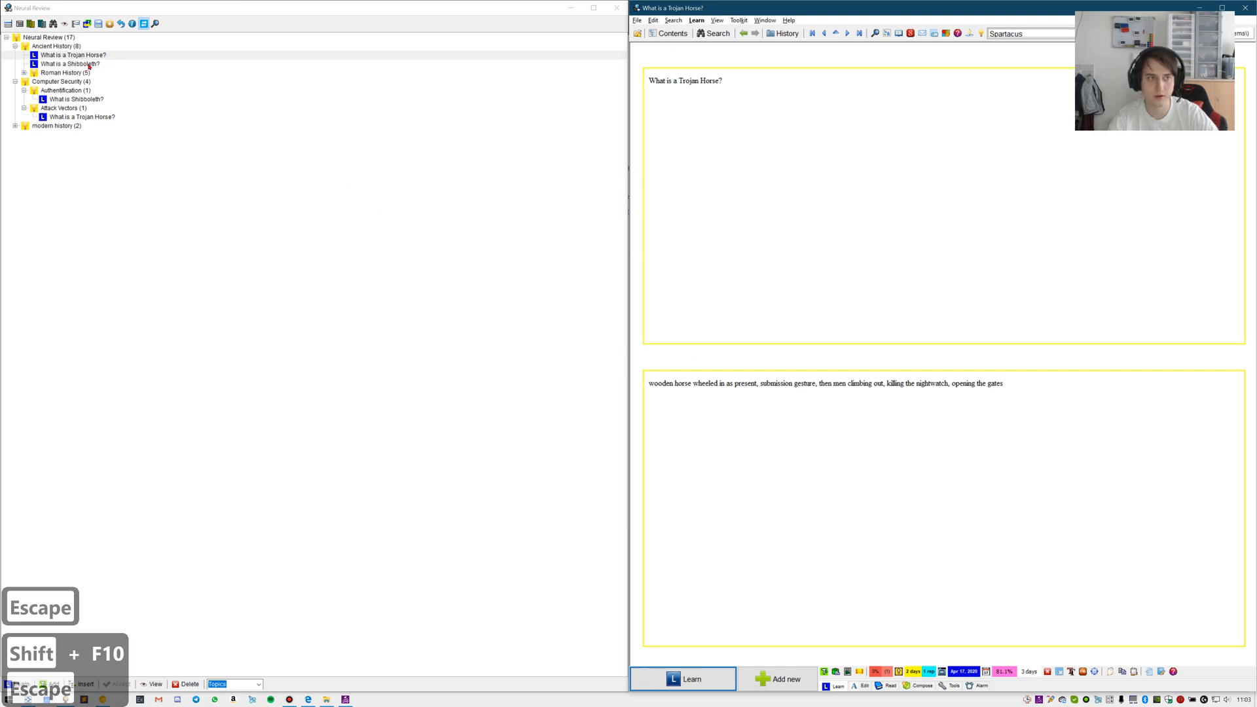
Display the What is a Shibboleth? item with its Judges passage
{"action": "left_click", "coordinate": [70, 63]}
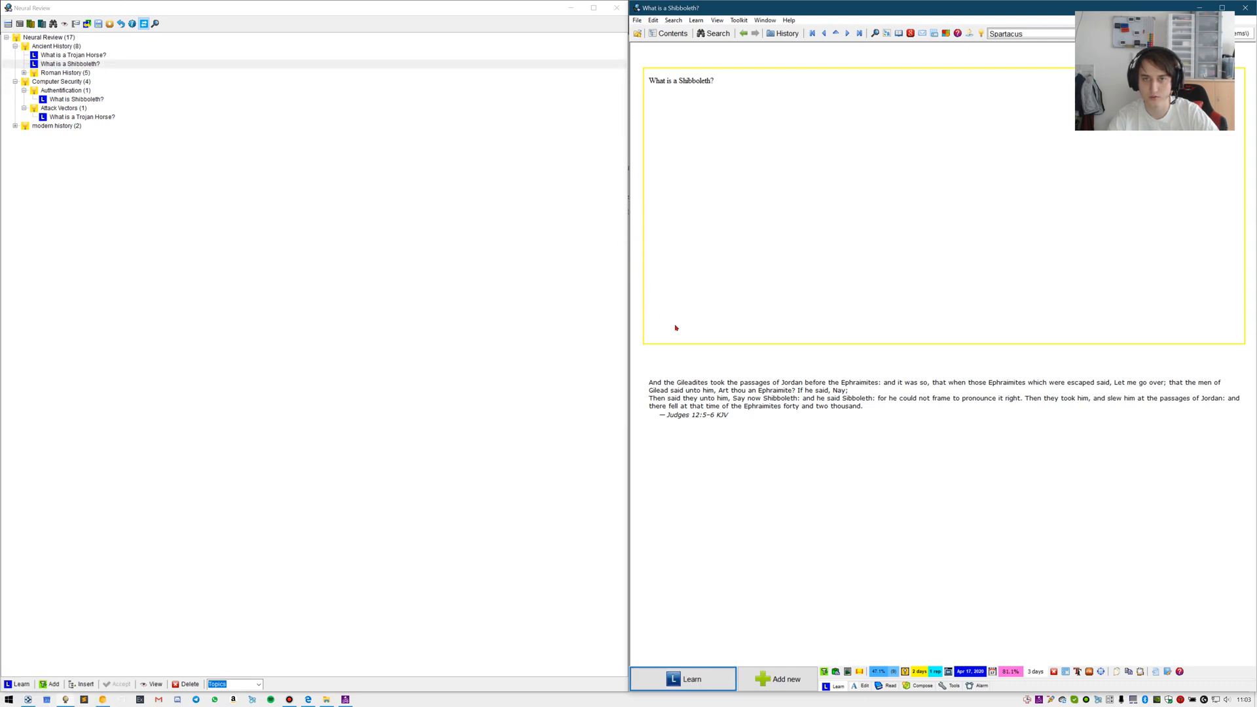
{"action": "key", "text": "shift+F11"}
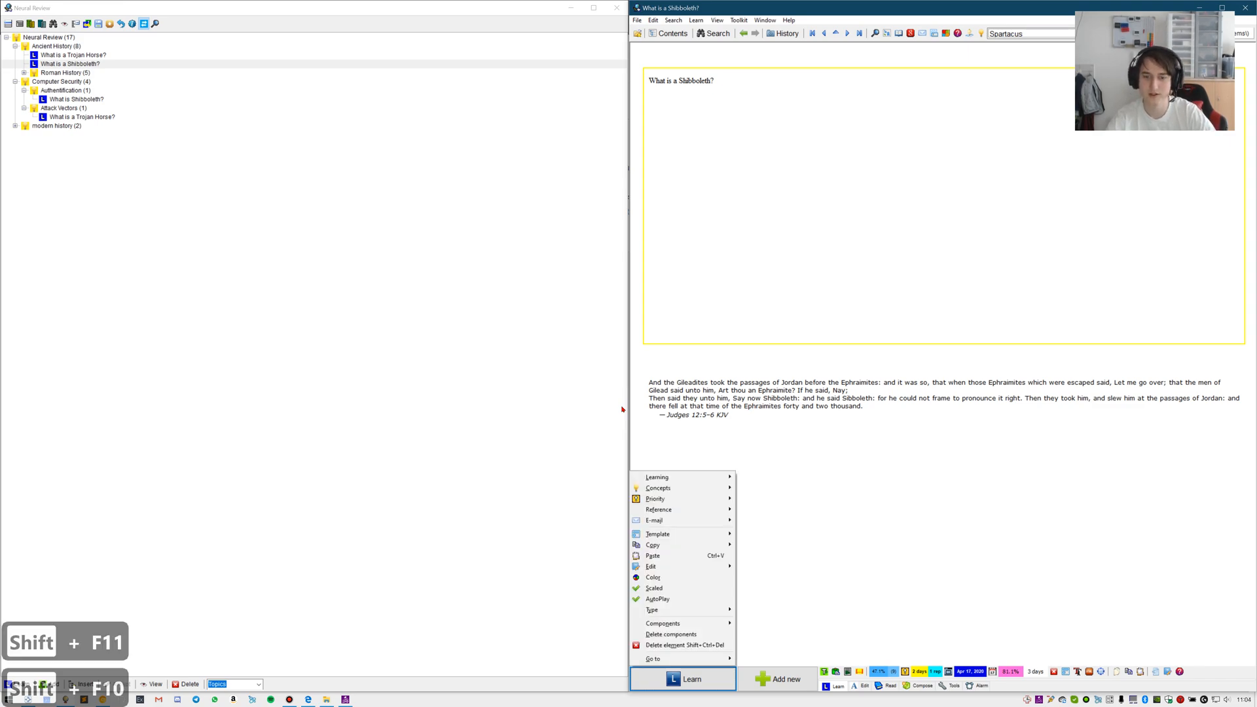
{"action": "mouse_move", "coordinate": [658, 487]}
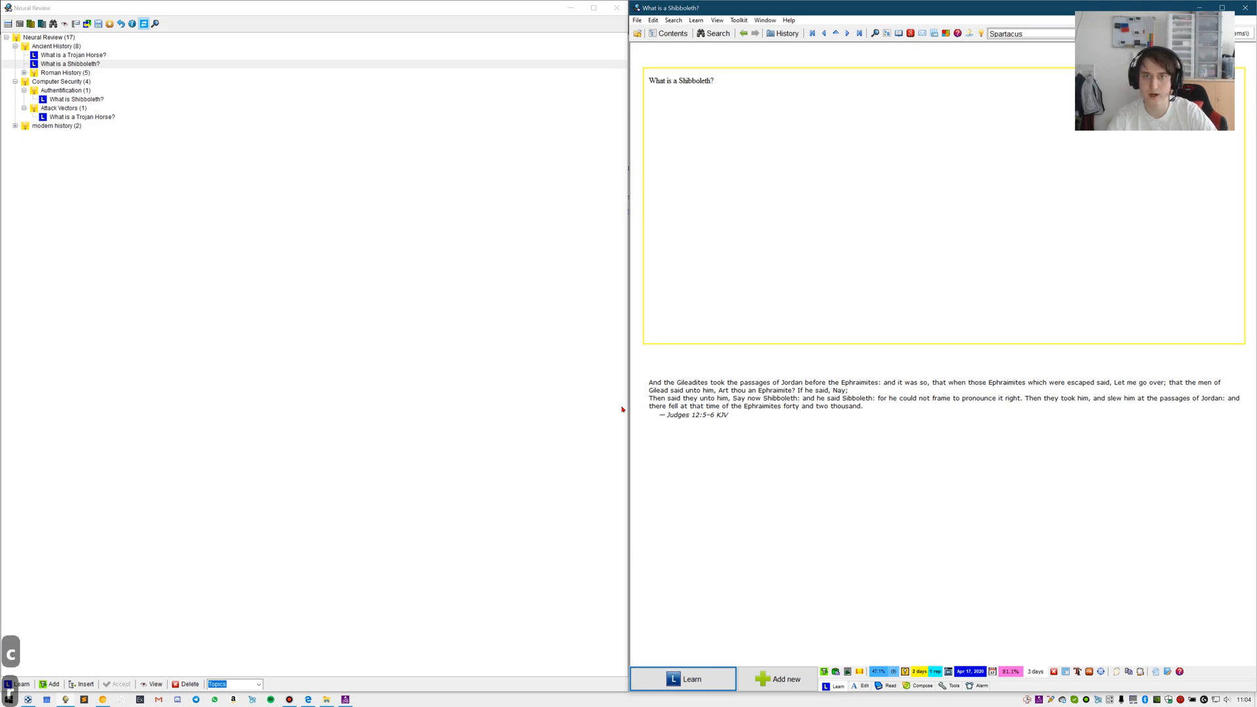
Show the link registry listing the Shibboleth and Trojan Horse items via Search > Links
{"action": "left_click", "coordinate": [655, 20]}
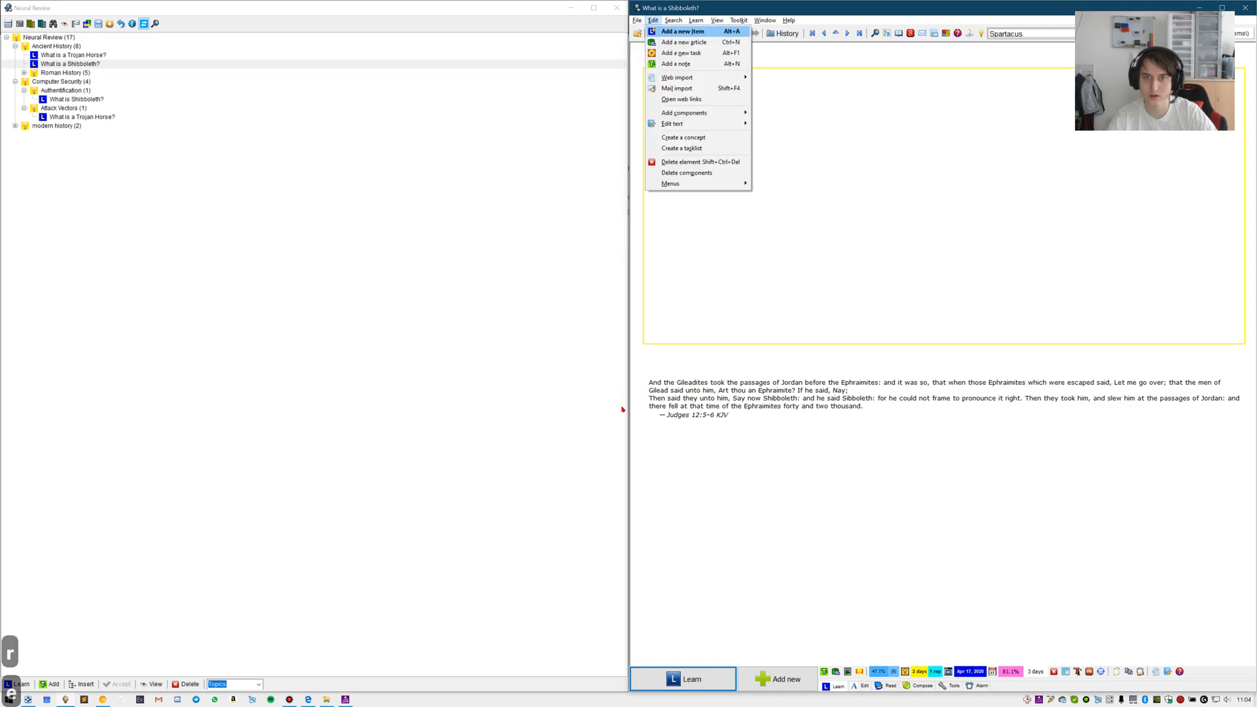
{"action": "left_click", "coordinate": [673, 20]}
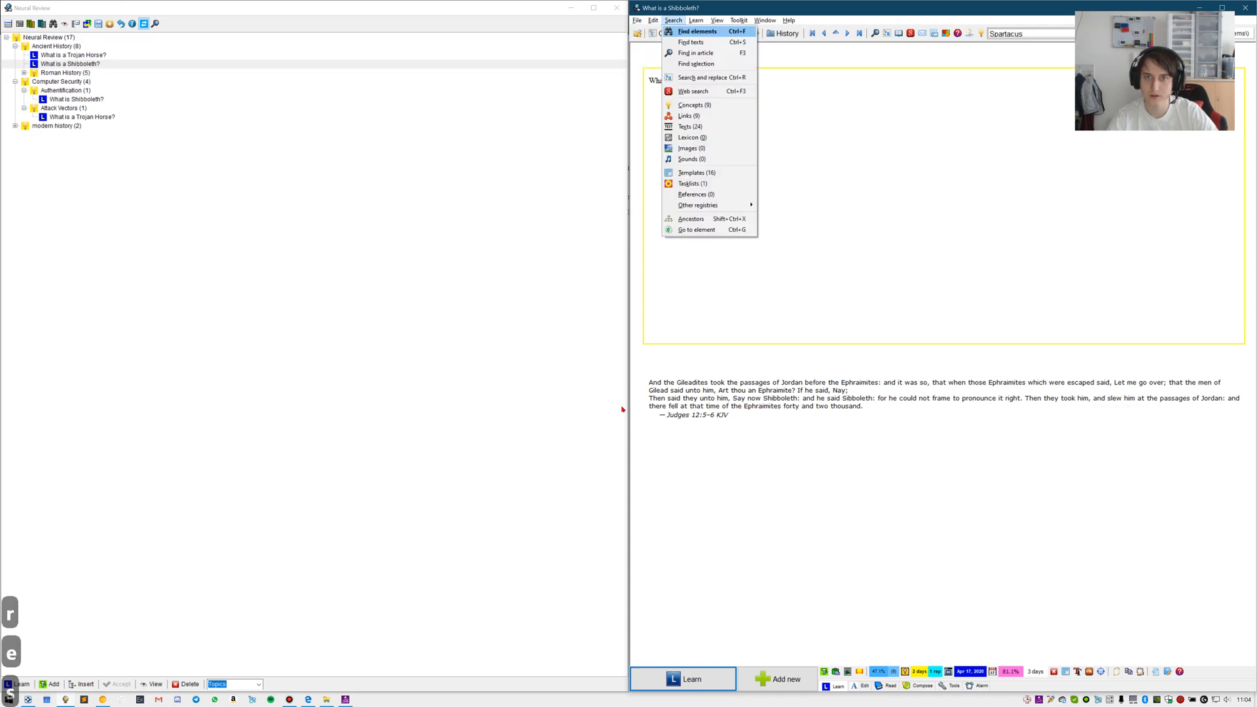
{"action": "left_click", "coordinate": [686, 115]}
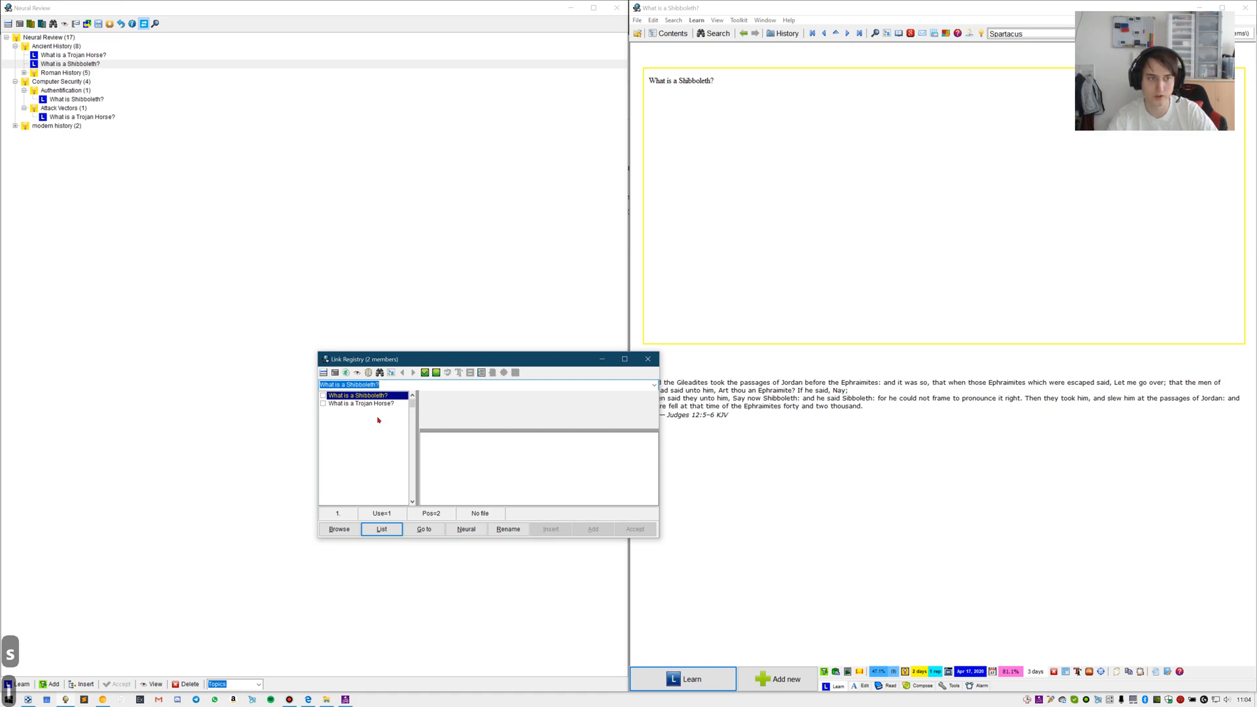
Close the link registry, leaving the Shibboleth item on screen
{"action": "key", "text": "Escape"}
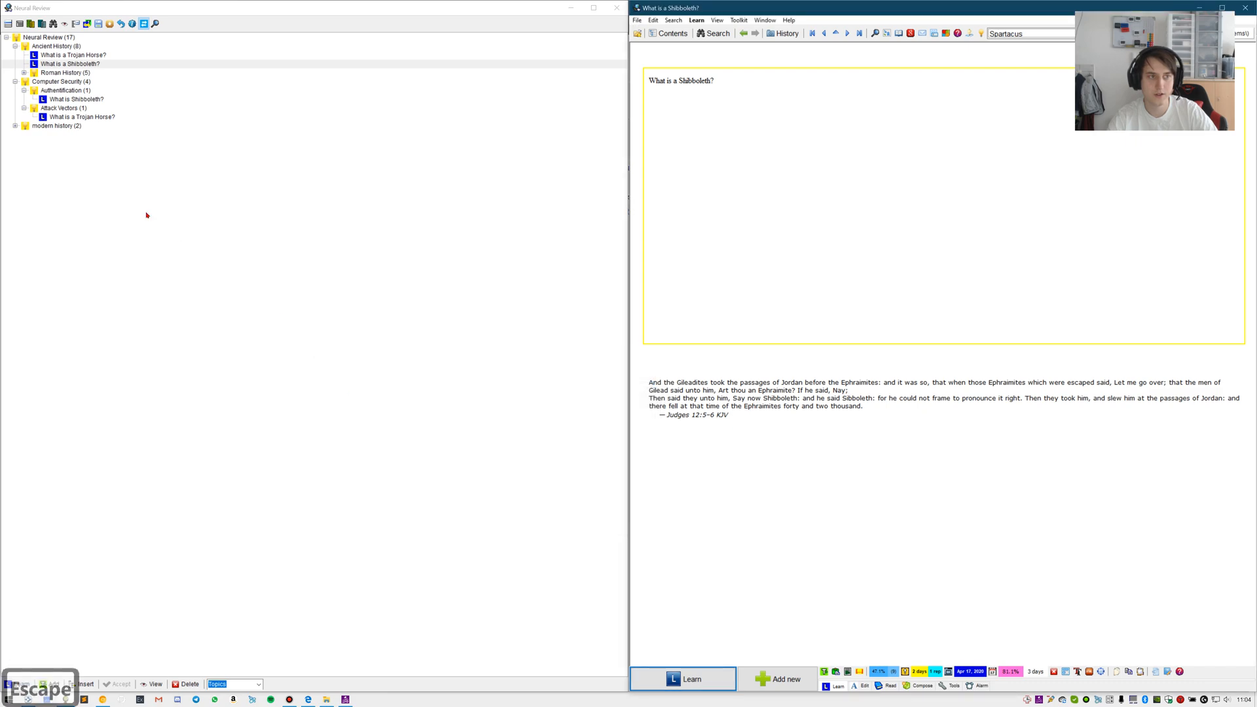
{"action": "mouse_move", "coordinate": [209, 208]}
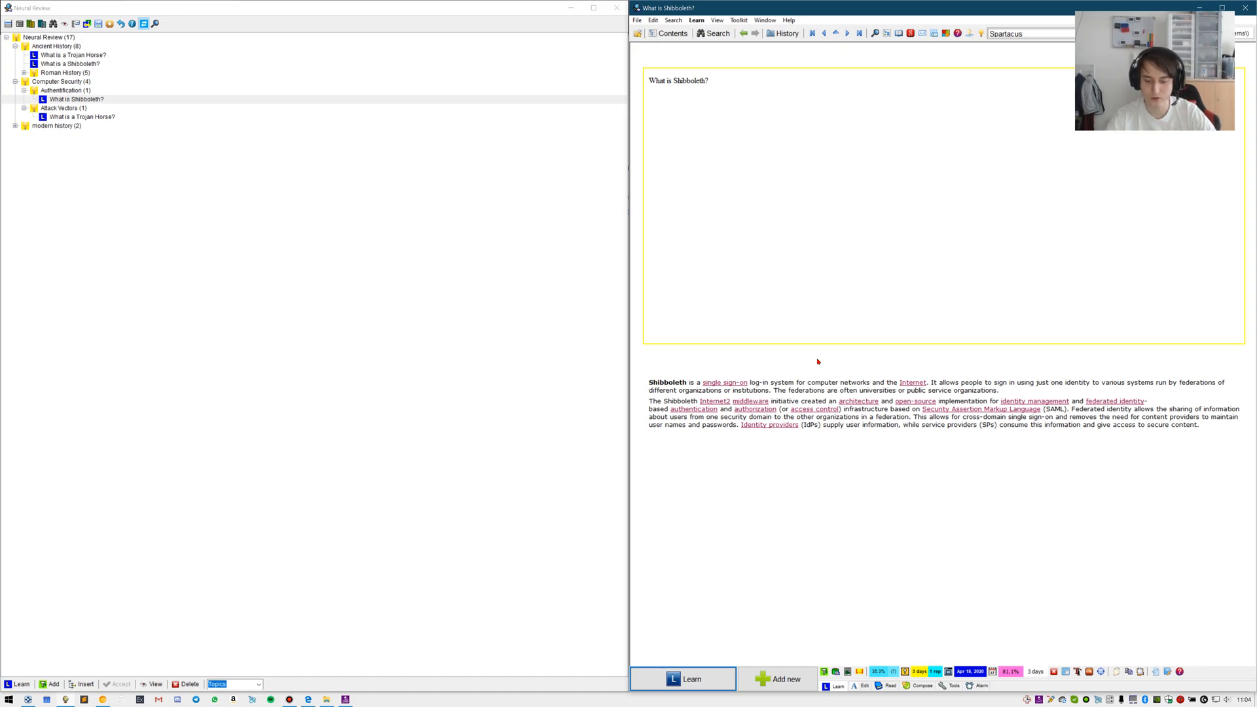
Link the Shibboleth item to What is a Trojan Horse? through Concepts > Link element, then show that item
{"action": "key", "text": "shift+f10"}
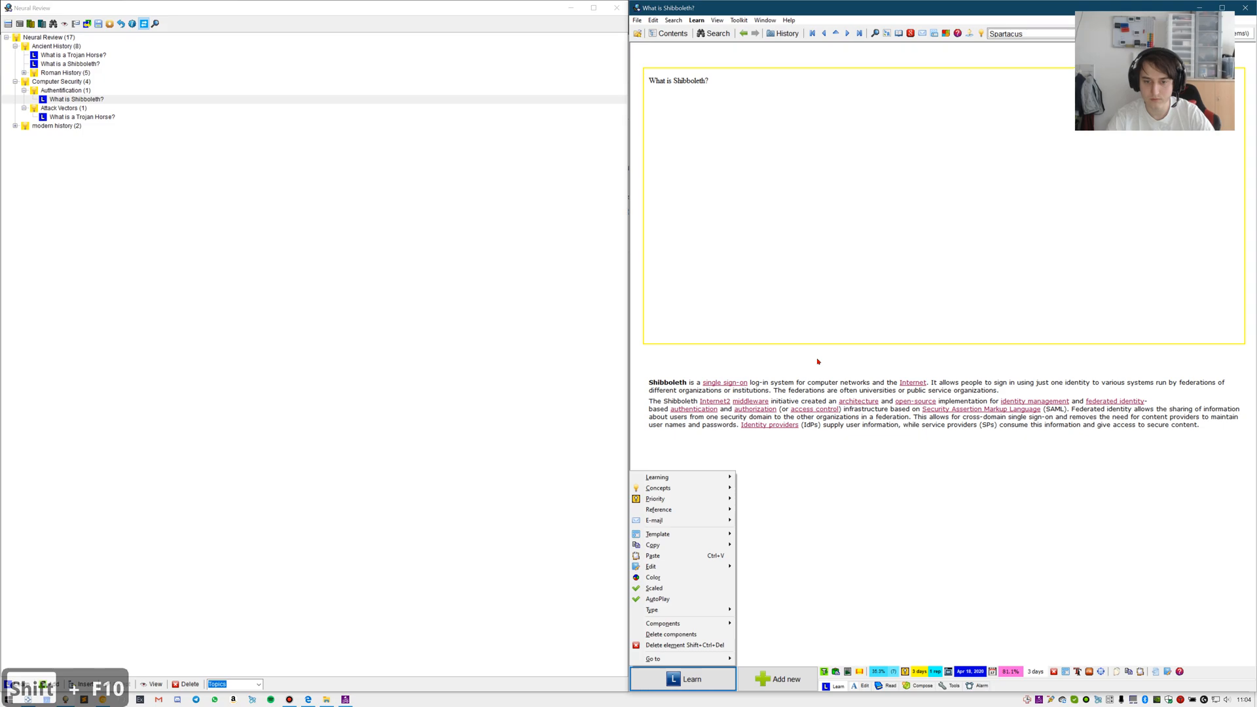
{"action": "mouse_move", "coordinate": [657, 487]}
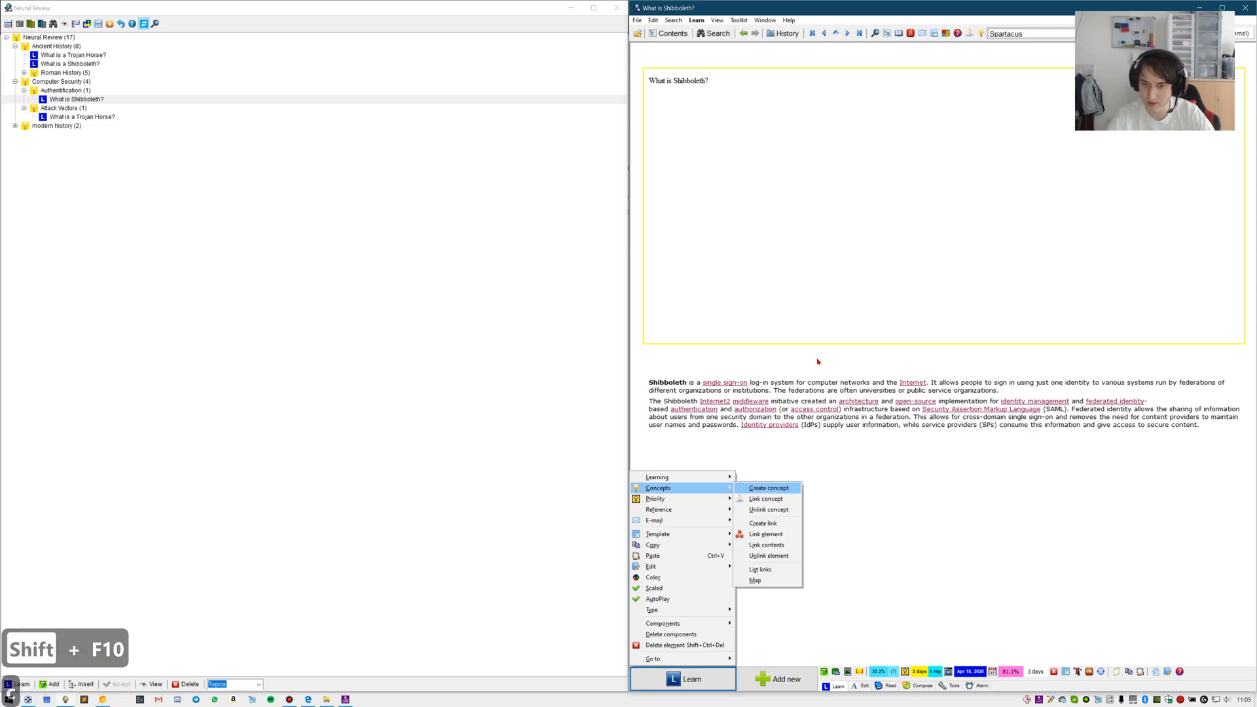
{"action": "left_click", "coordinate": [759, 569]}
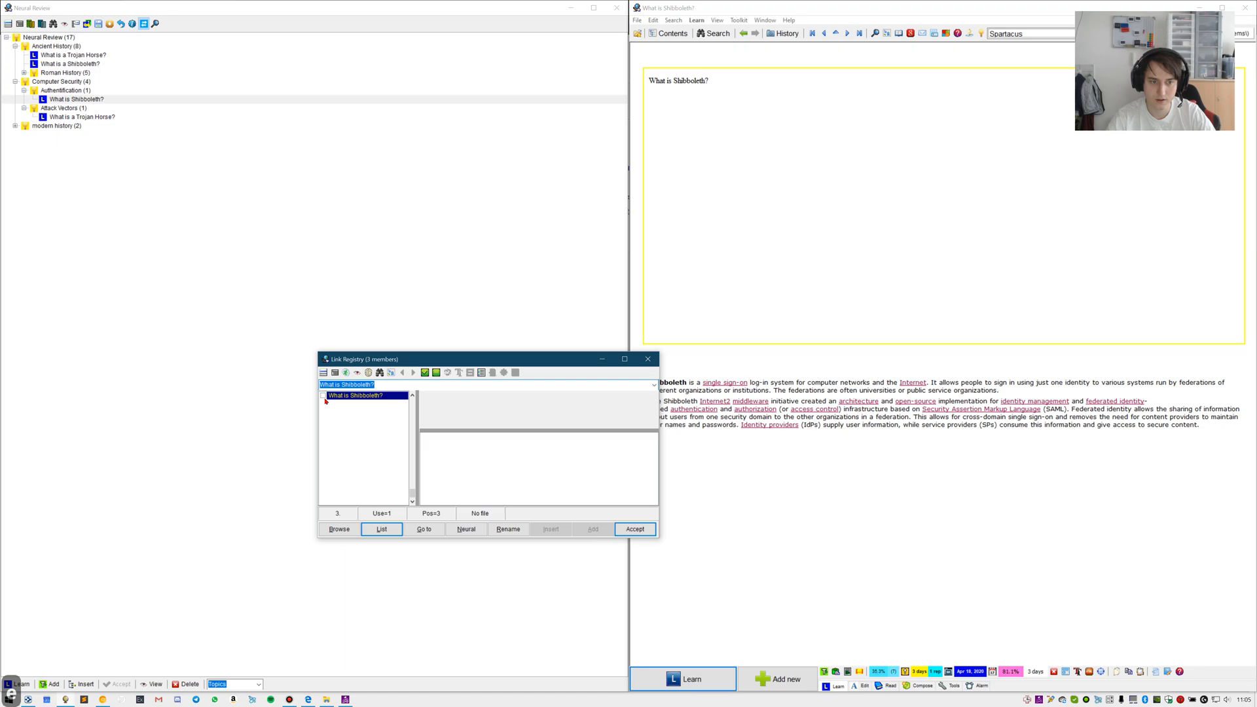
{"action": "left_click", "coordinate": [324, 395]}
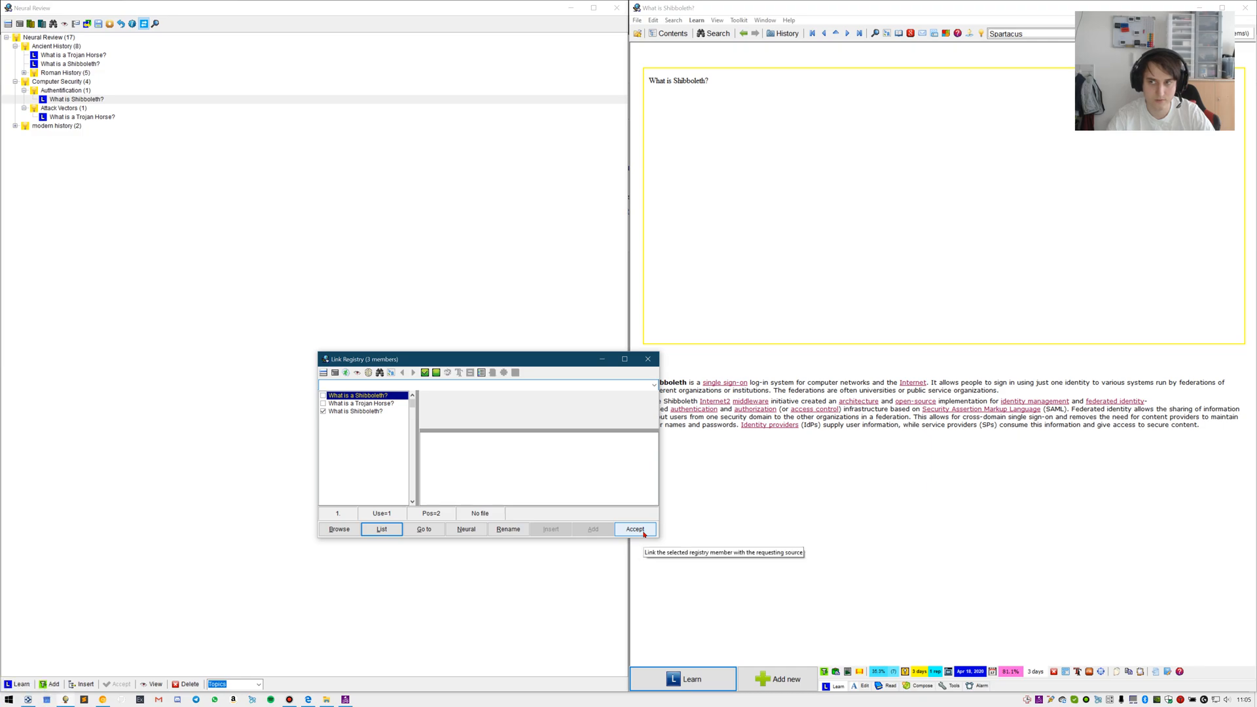
{"action": "left_click", "coordinate": [634, 529]}
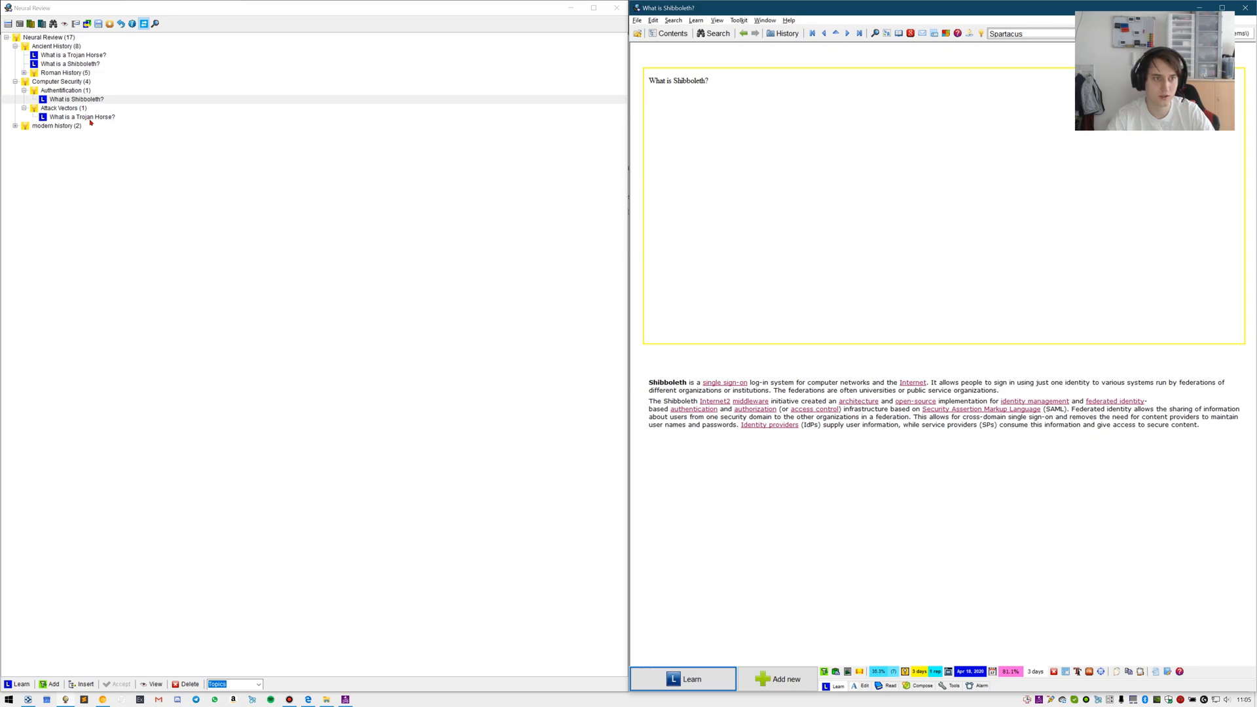
{"action": "left_click", "coordinate": [81, 117]}
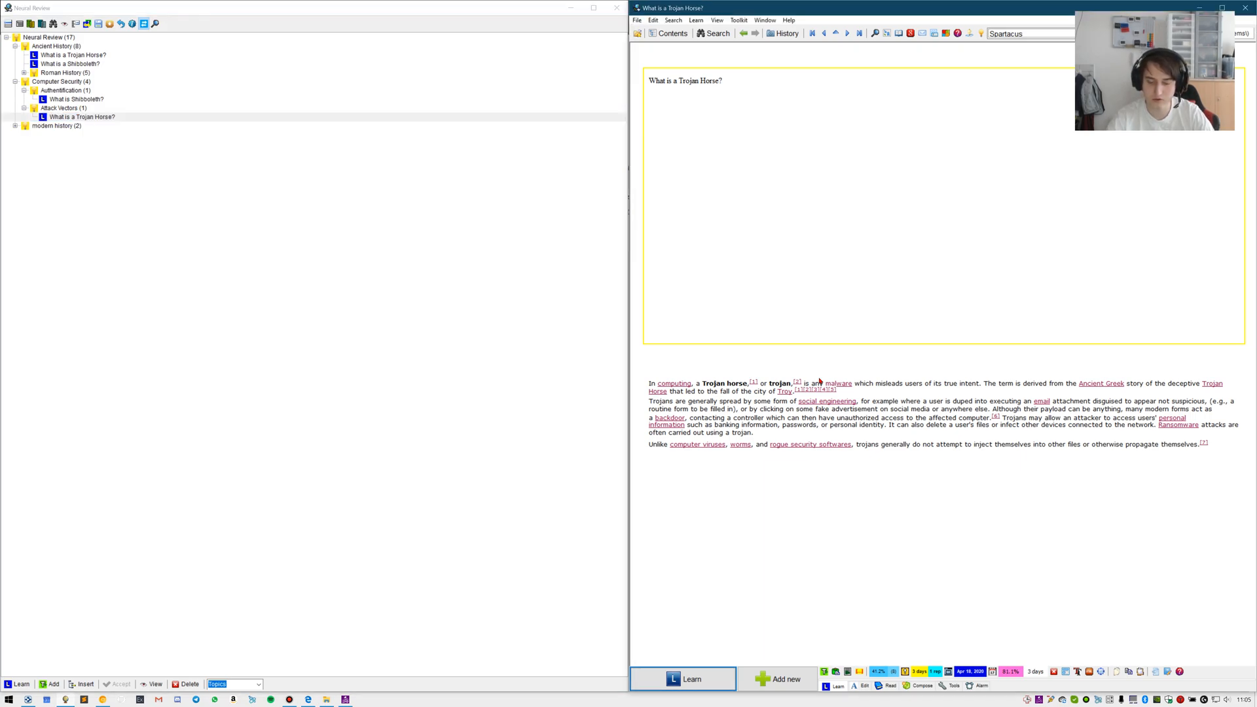
Link the Trojan Horse item back to What is Shibboleth? from the link registry
{"action": "key", "text": "shift+f10"}
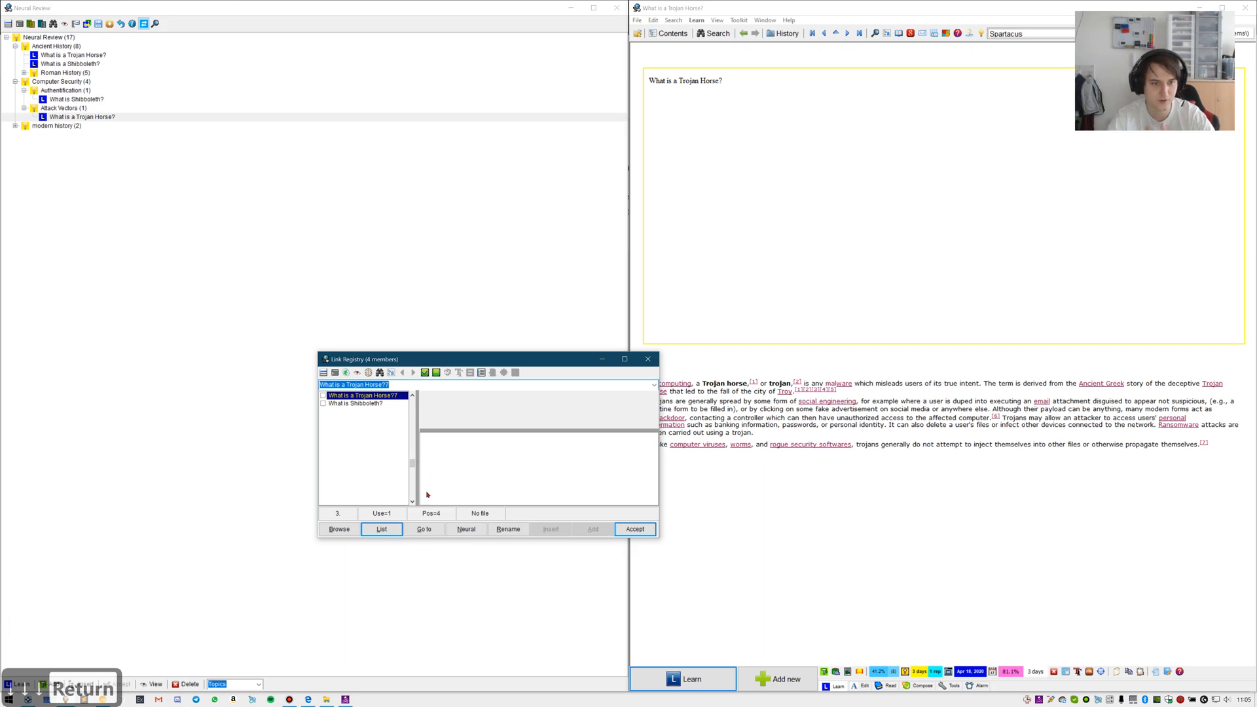
{"action": "mouse_move", "coordinate": [312, 394]}
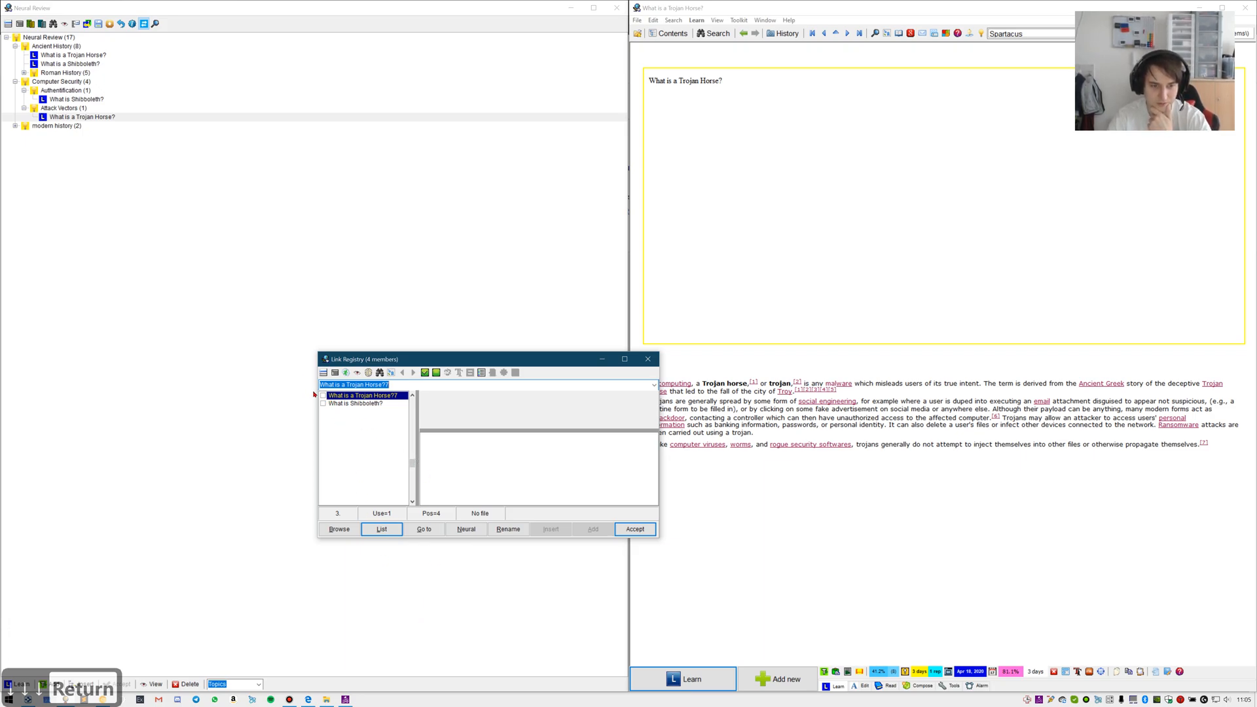
{"action": "left_click", "coordinate": [323, 395]}
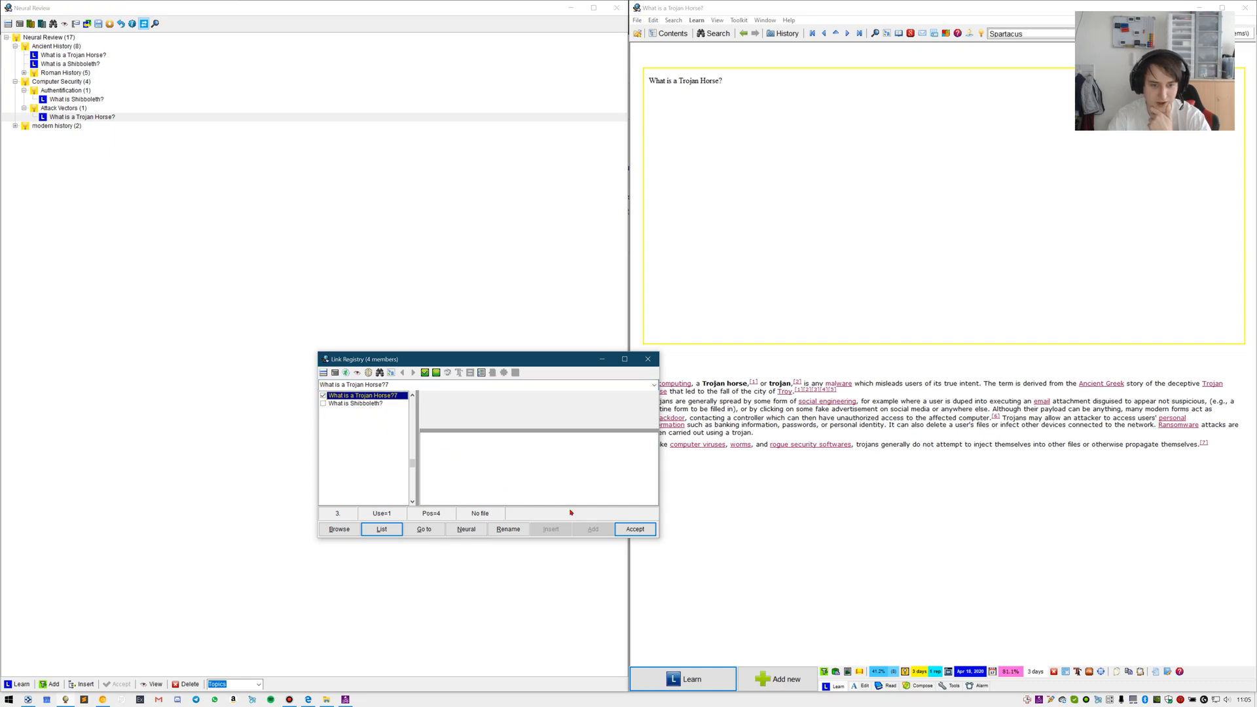
{"action": "left_click", "coordinate": [634, 528]}
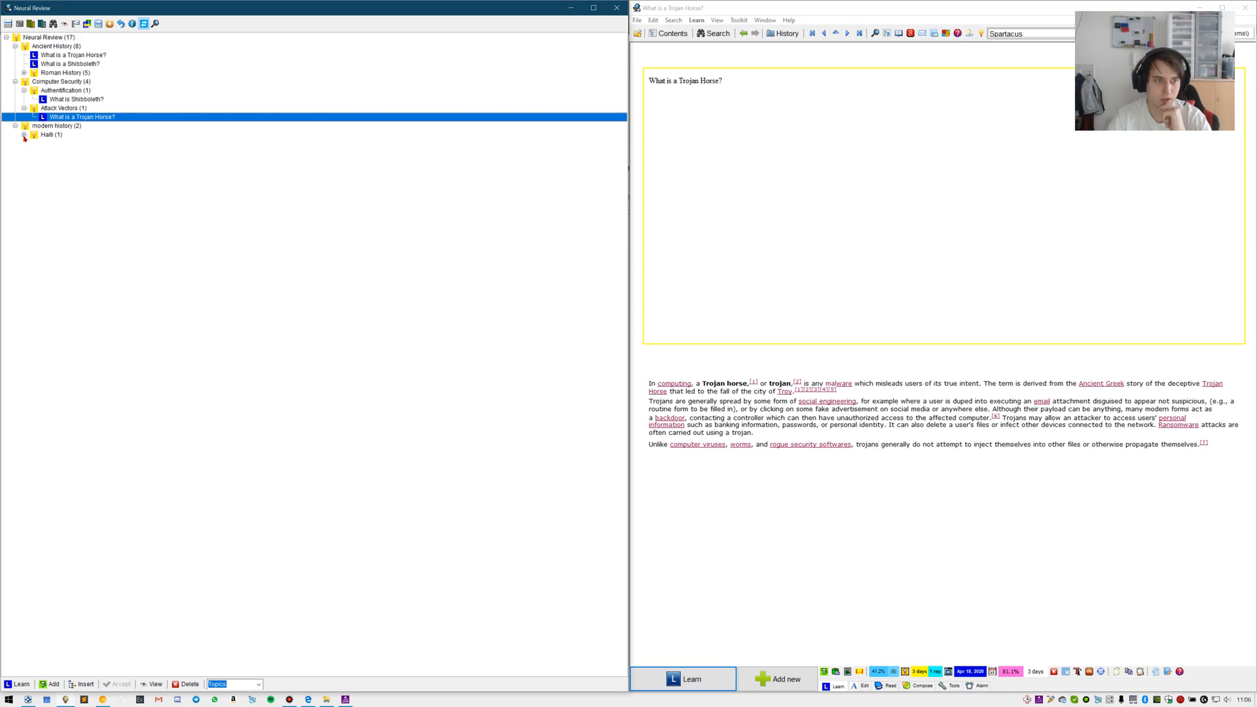
Expand Haiti and Roman History > Spartacus, then display the Toussaint Louverture article
{"action": "left_click", "coordinate": [24, 133]}
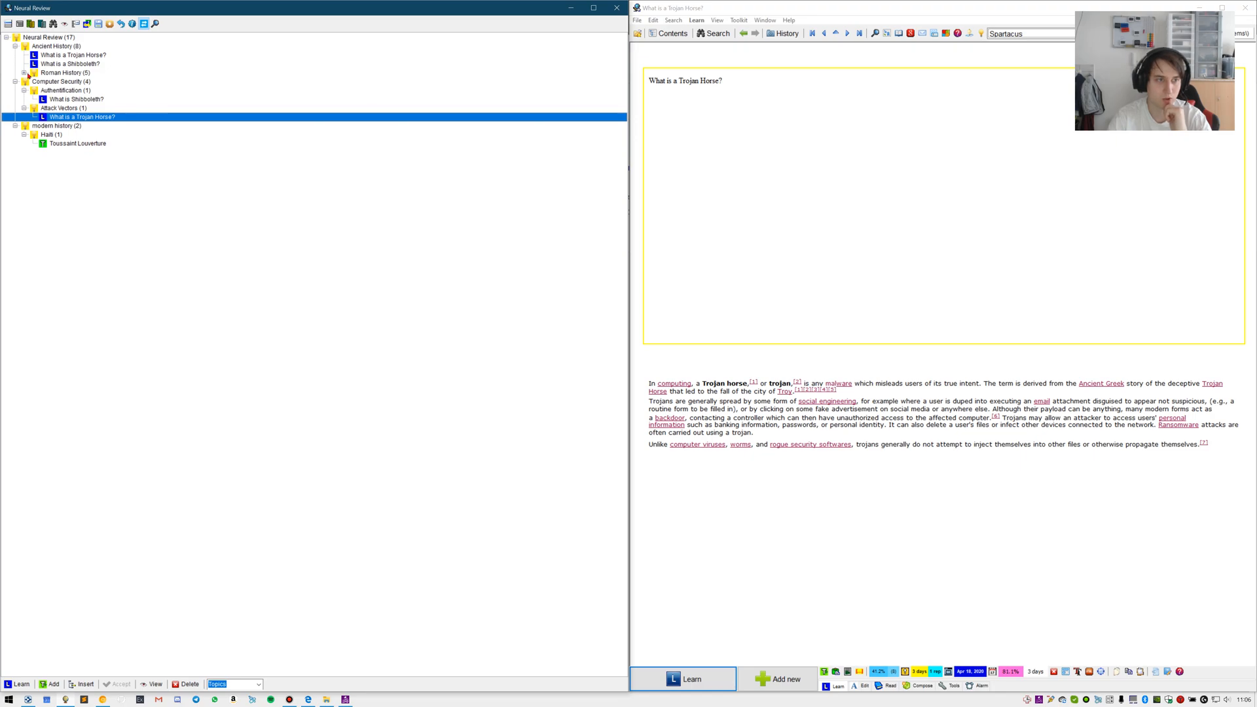
{"action": "left_click", "coordinate": [59, 91]}
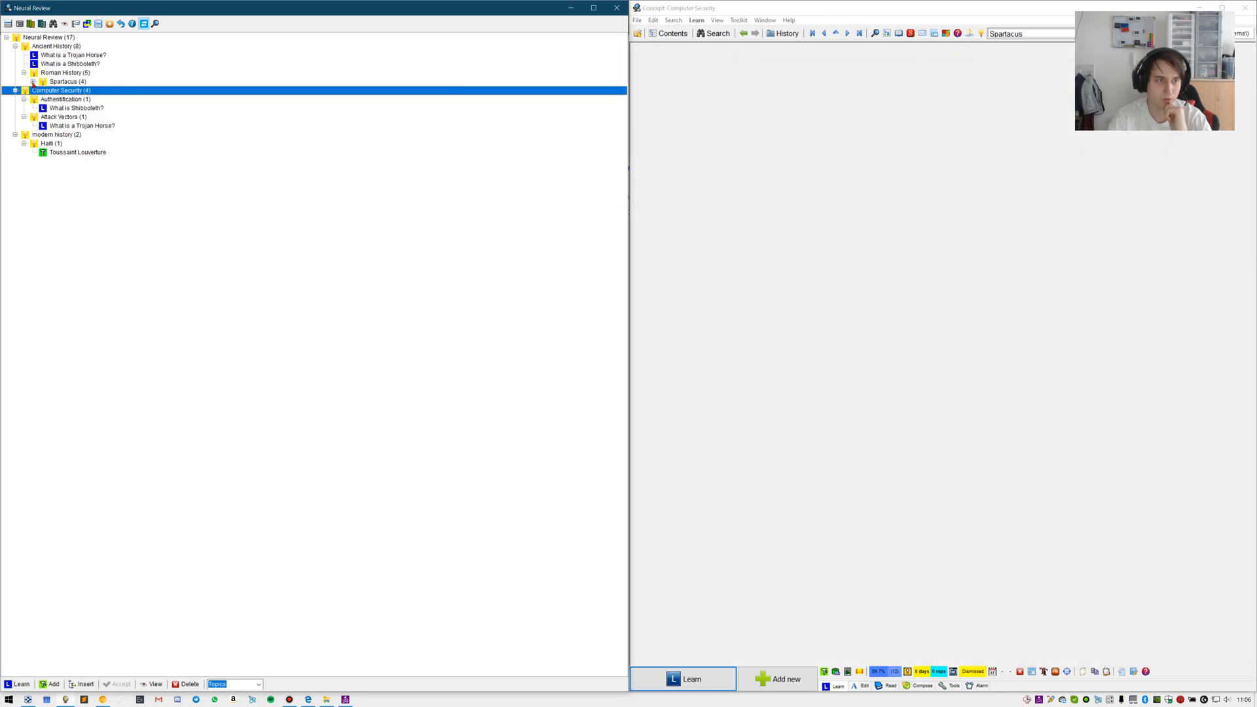
{"action": "left_click", "coordinate": [37, 81]}
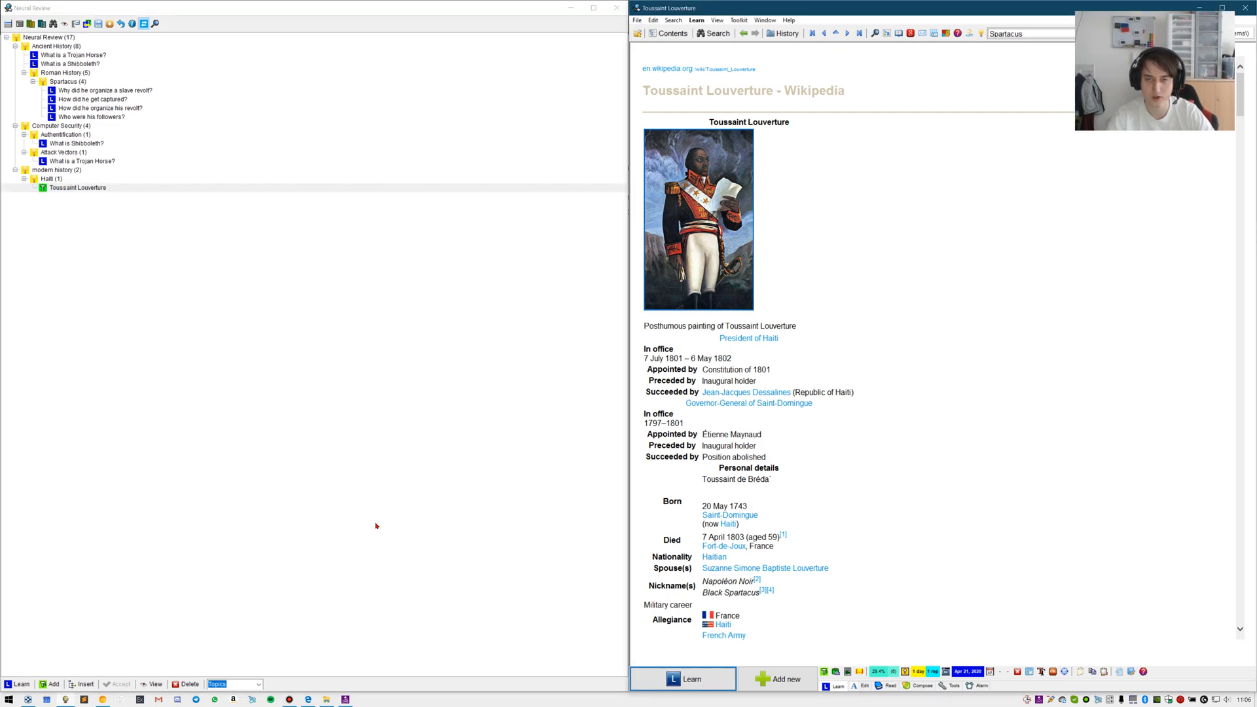
Link the Toussaint Louverture topic to the Spartacus concept found by typing 'spa'
{"action": "key", "text": "shift+f10"}
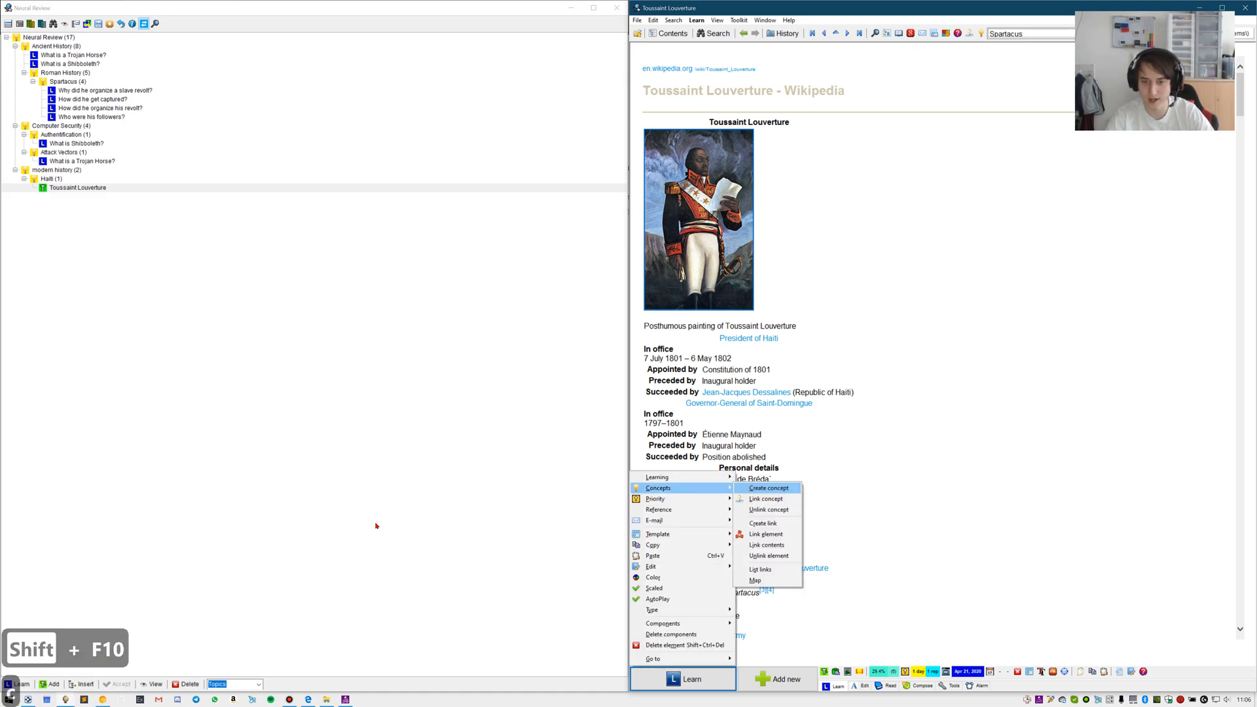
{"action": "left_click", "coordinate": [766, 499]}
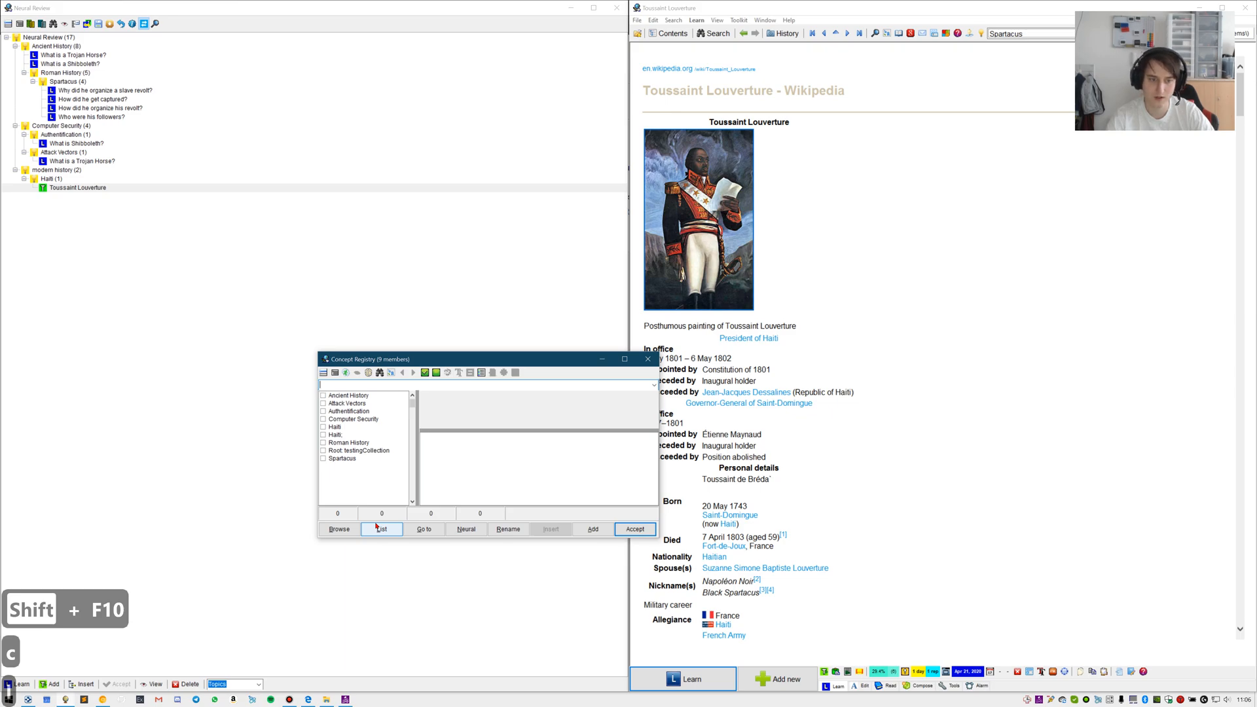
{"action": "type", "text": "spa"}
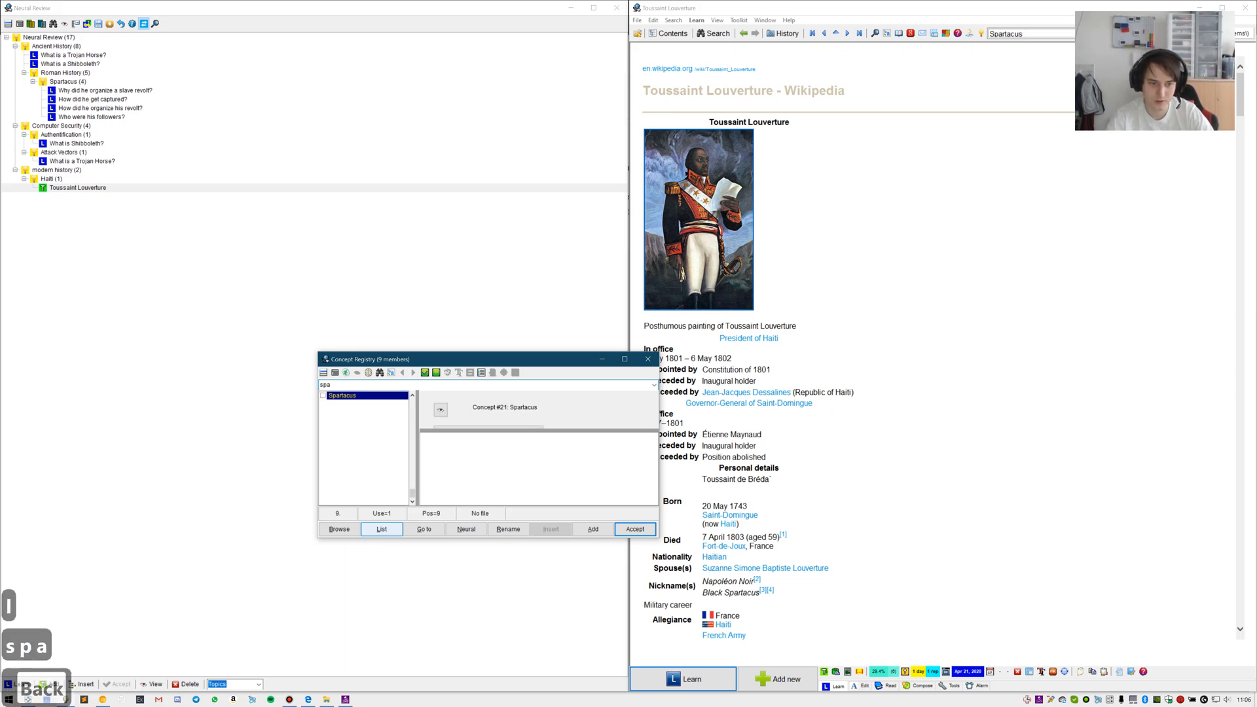
{"action": "left_click", "coordinate": [633, 527]}
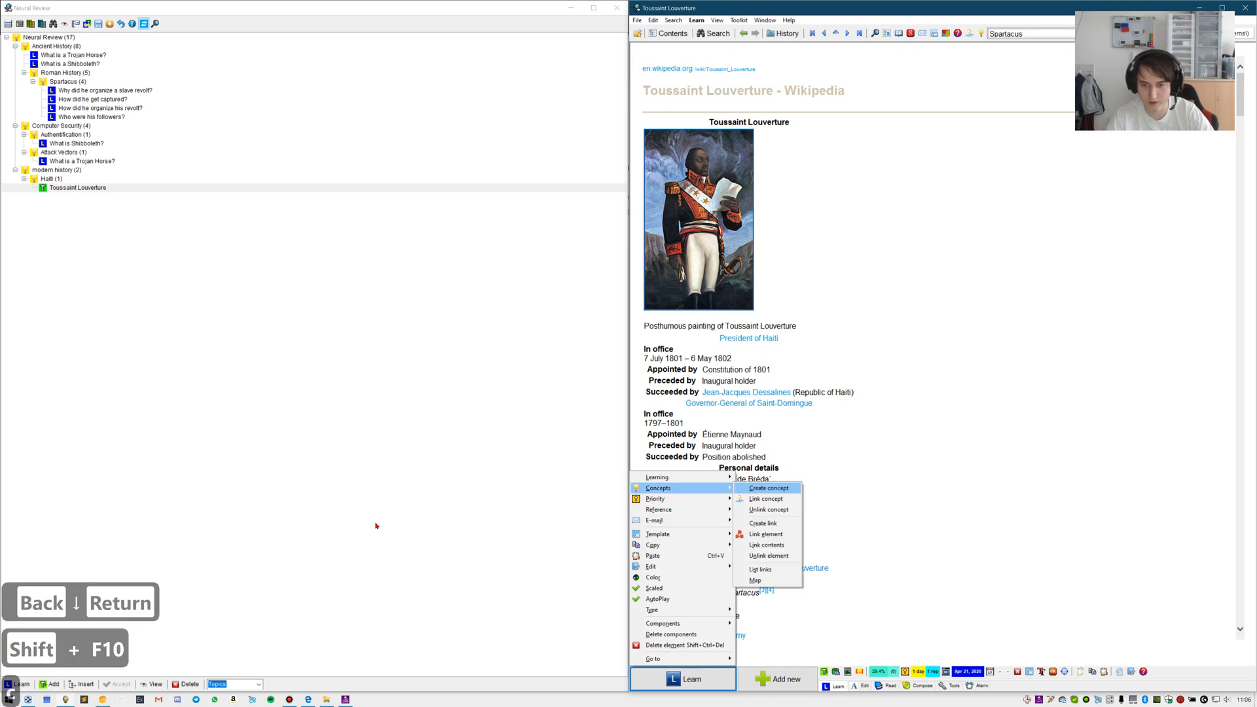
{"action": "mouse_move", "coordinate": [766, 499]}
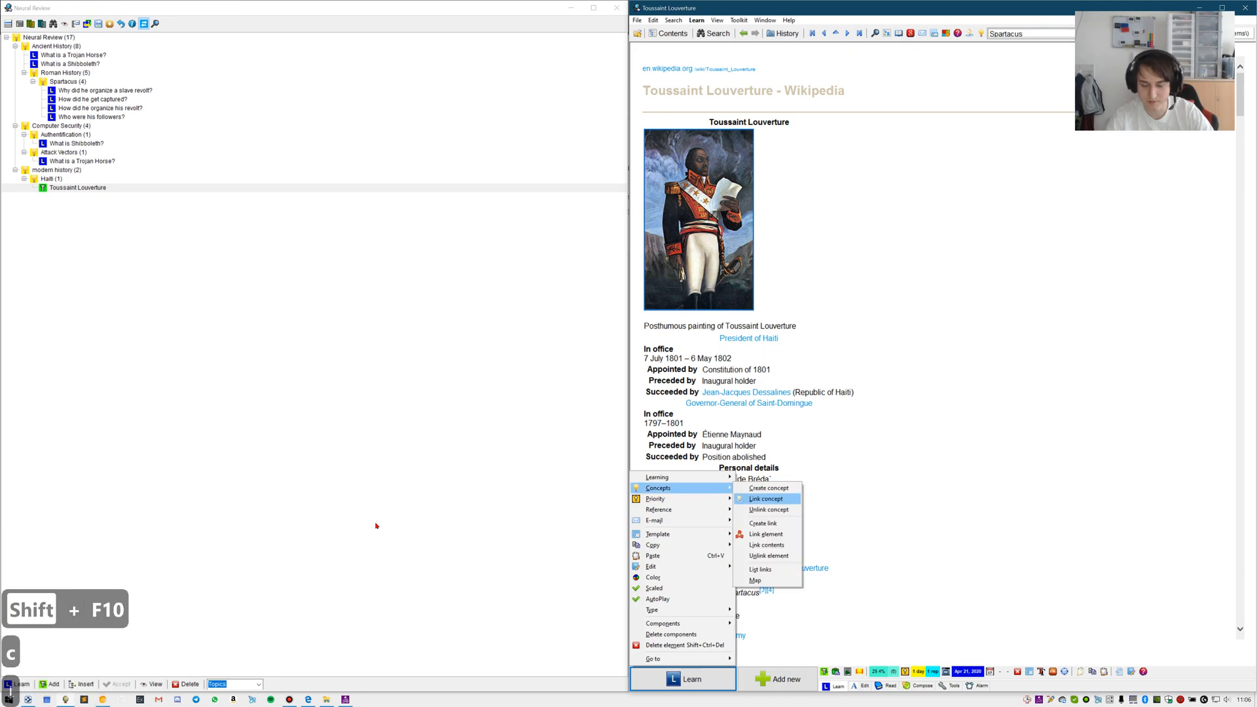
Attempt the Spartacus link again and dismiss the already-linked notice
{"action": "left_click", "coordinate": [765, 498]}
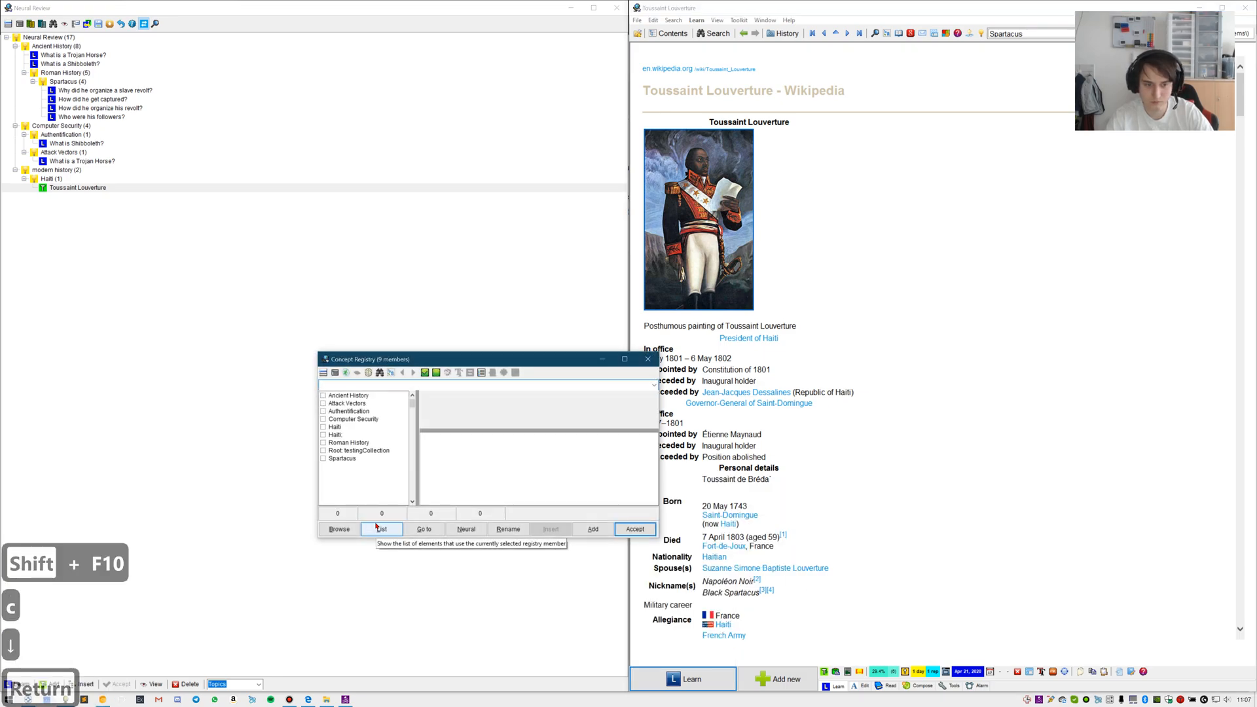
{"action": "type", "text": "sp"}
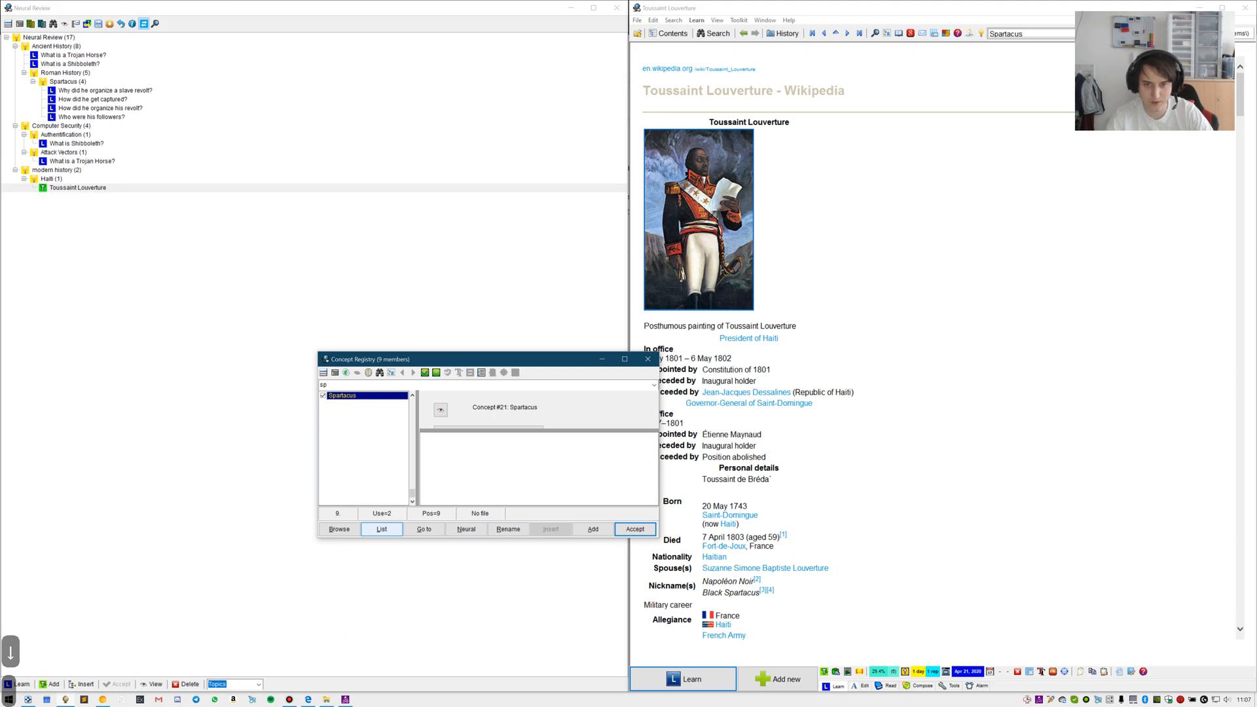
{"action": "left_click", "coordinate": [381, 529]}
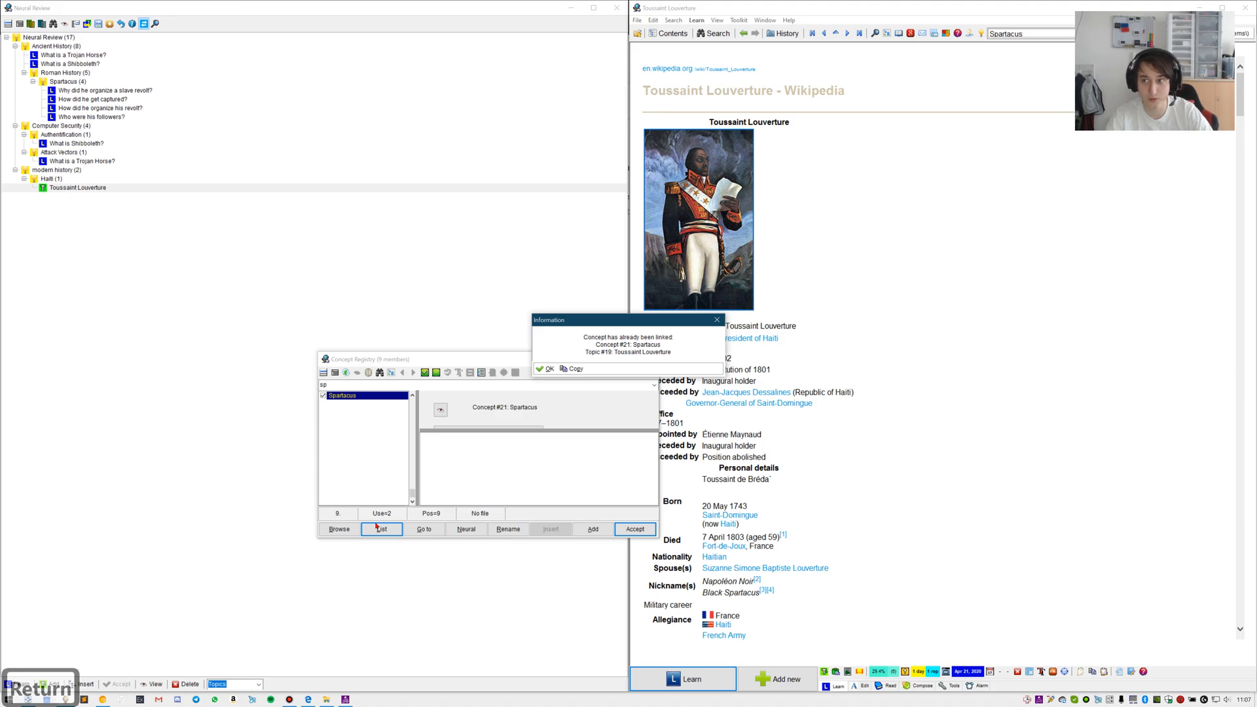
{"action": "left_click", "coordinate": [546, 369]}
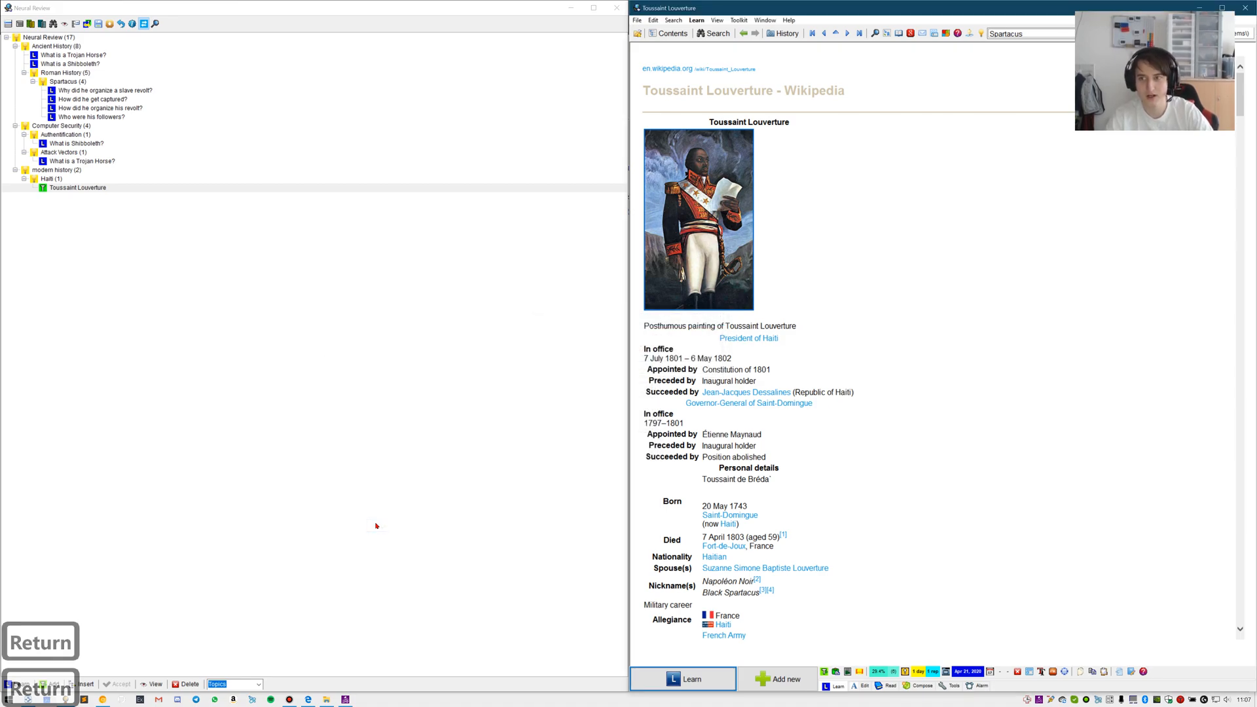